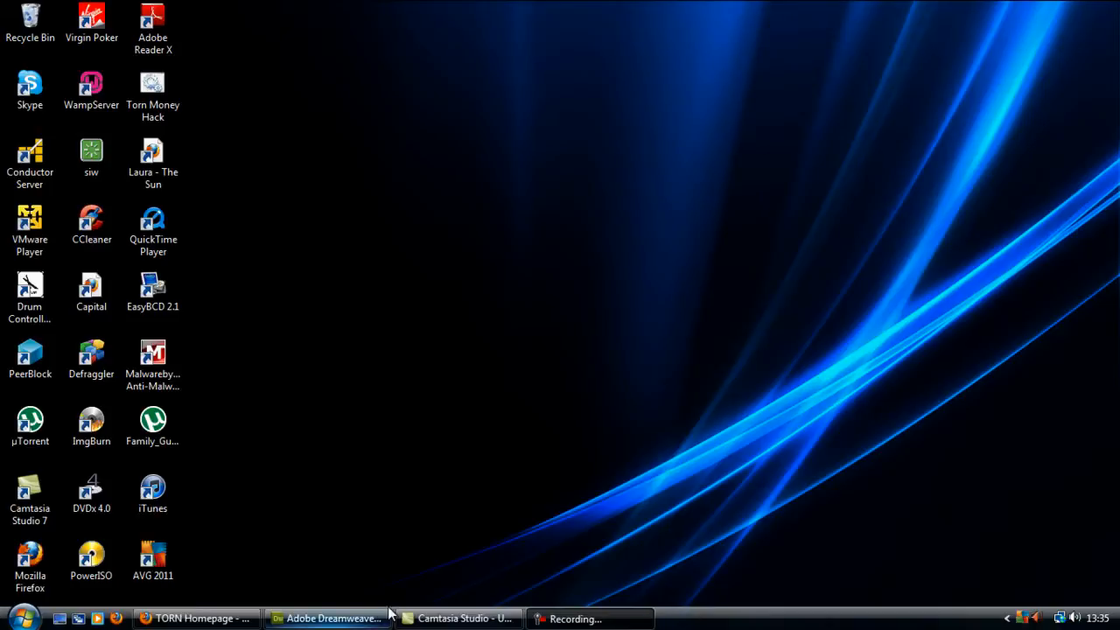
# - Bring the Dreamweaver window back to the front from the Windows taskbar
pyautogui.click(91, 560)
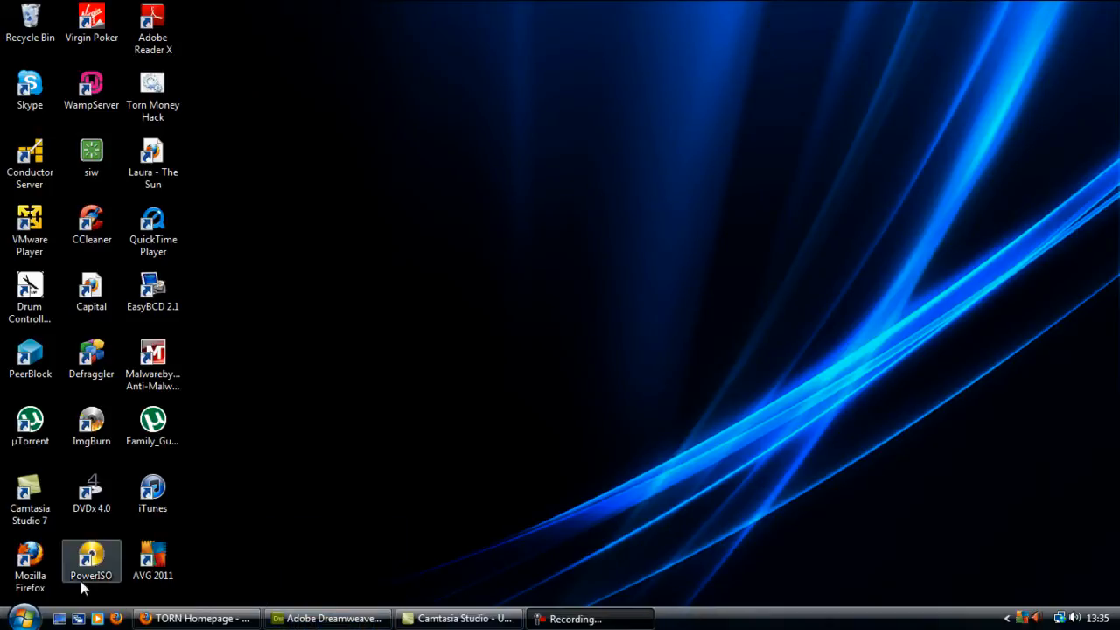
pyautogui.click(326, 618)
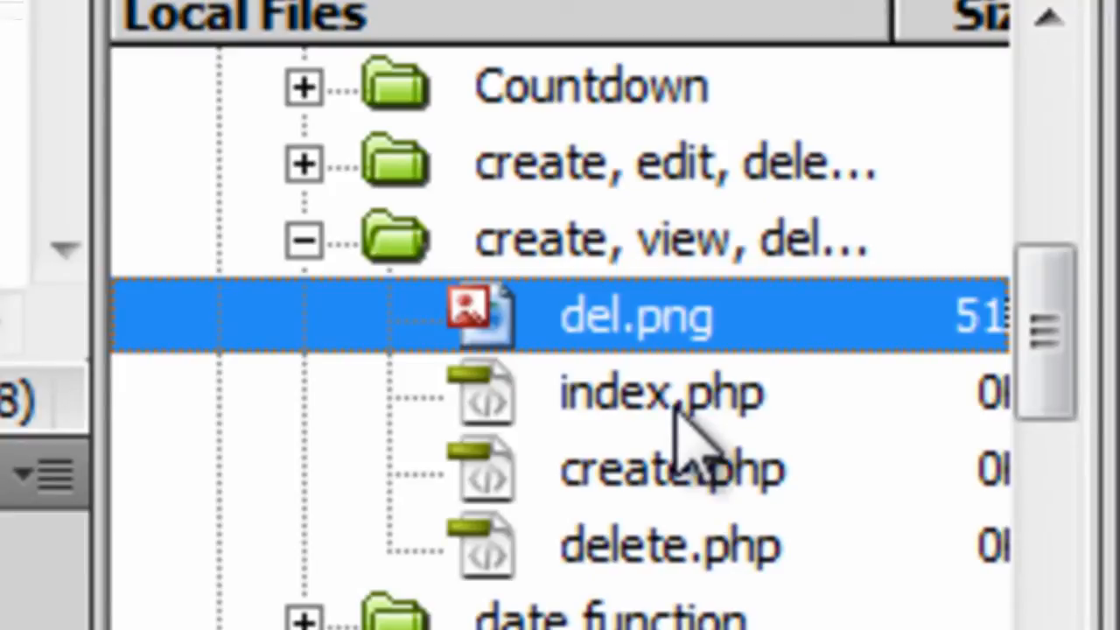
# - Bring up the context menu for index.php in the Files panel
pyautogui.rightClick(669, 319)
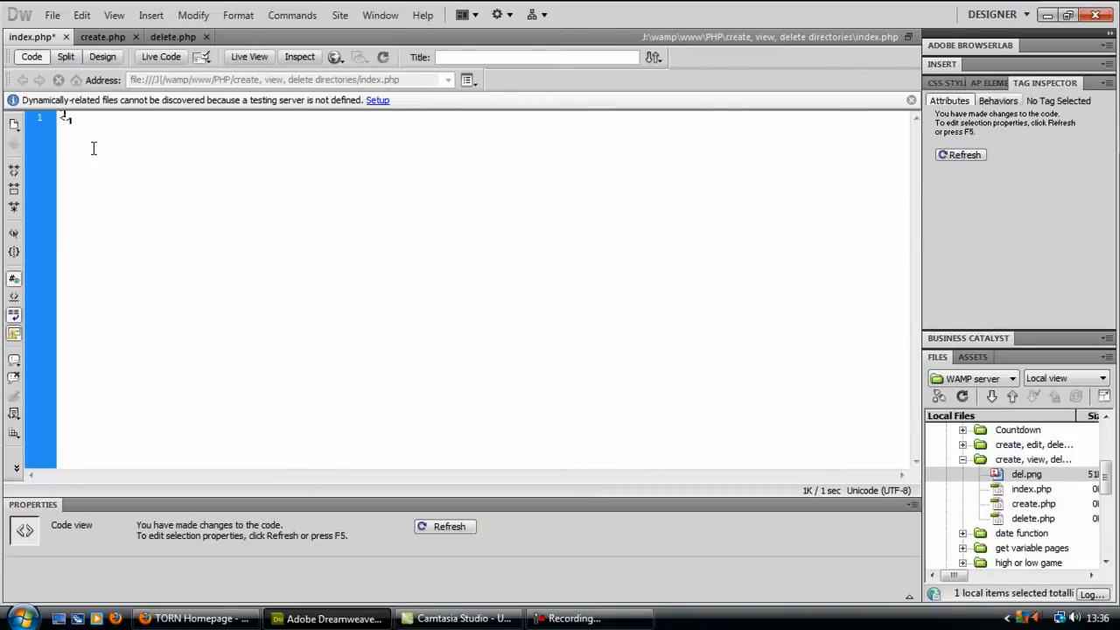
# - Write the <html> tag and a form posting to create.php with method POST
pyautogui.write('<html>')
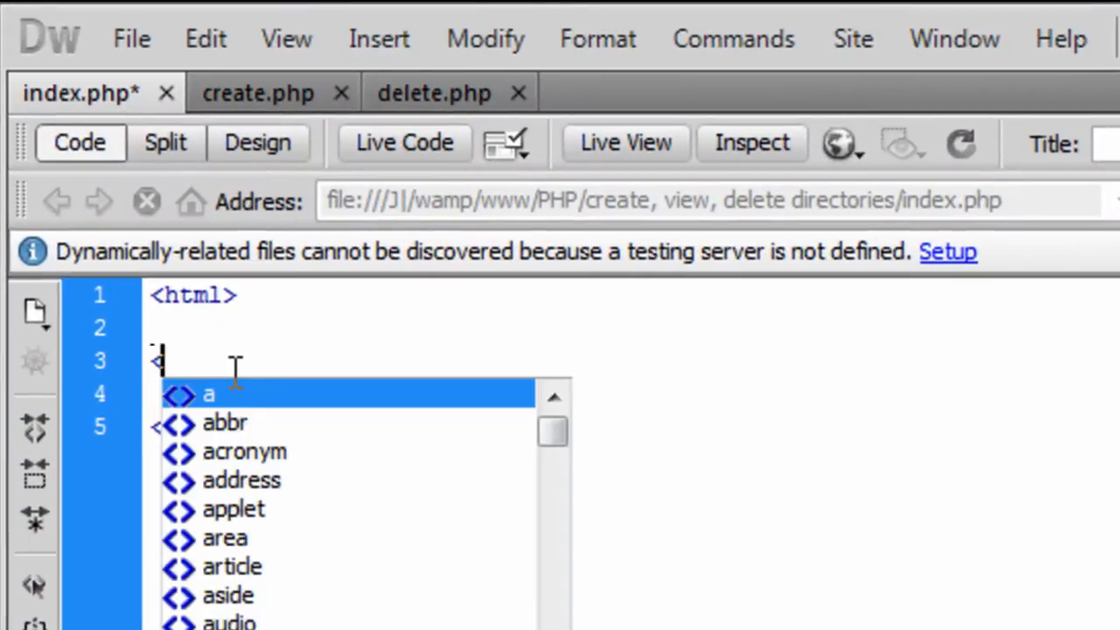
pyautogui.write('form action="">')
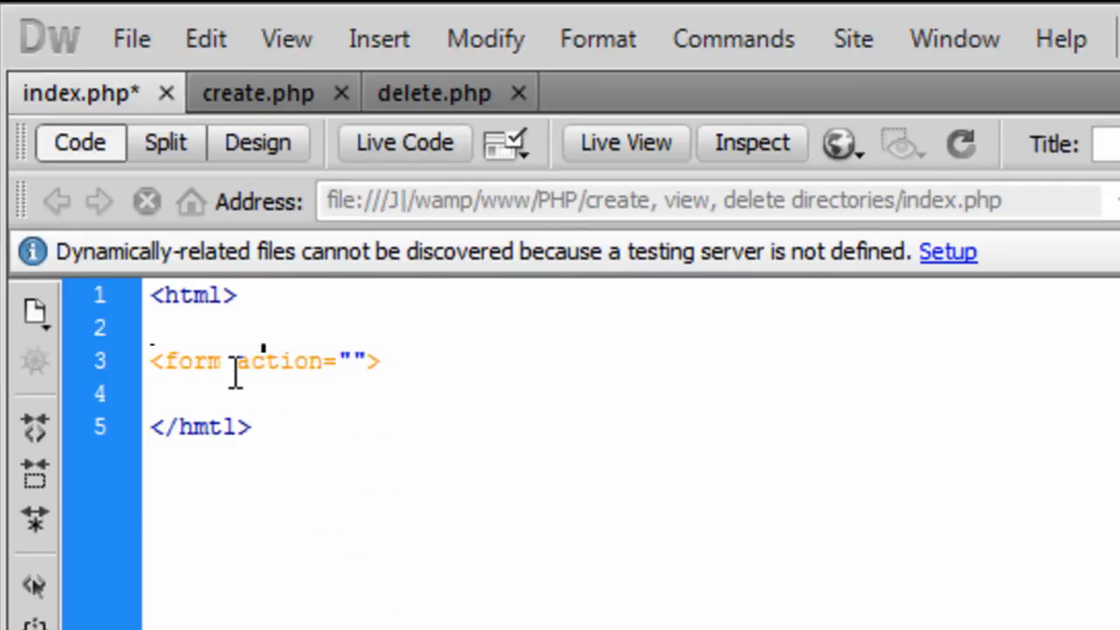
pyautogui.write('create.php')
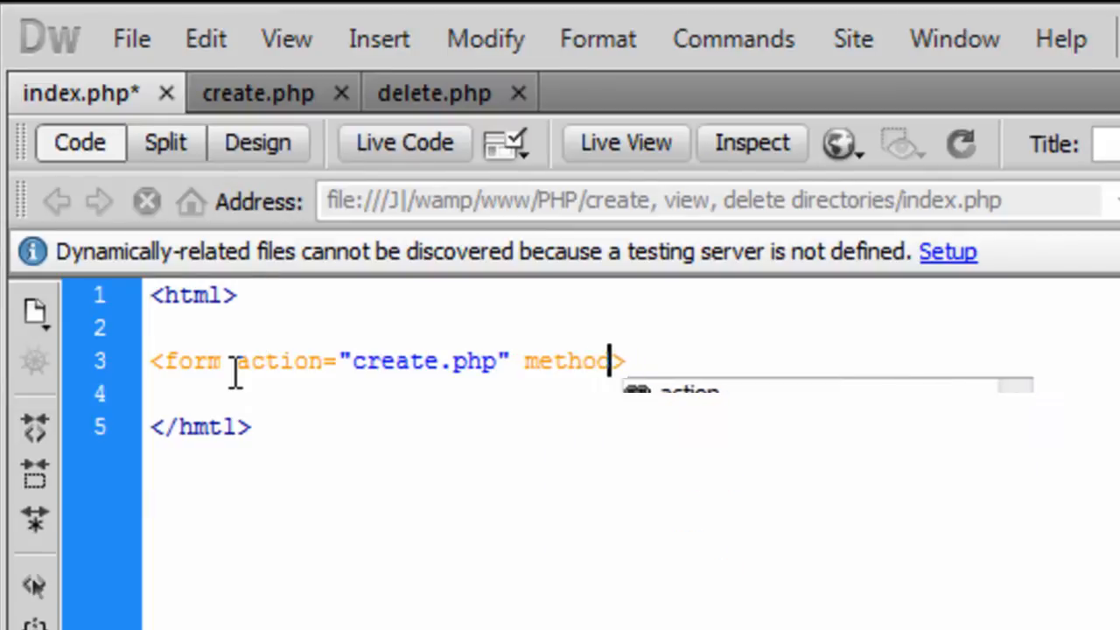
pyautogui.write('=')
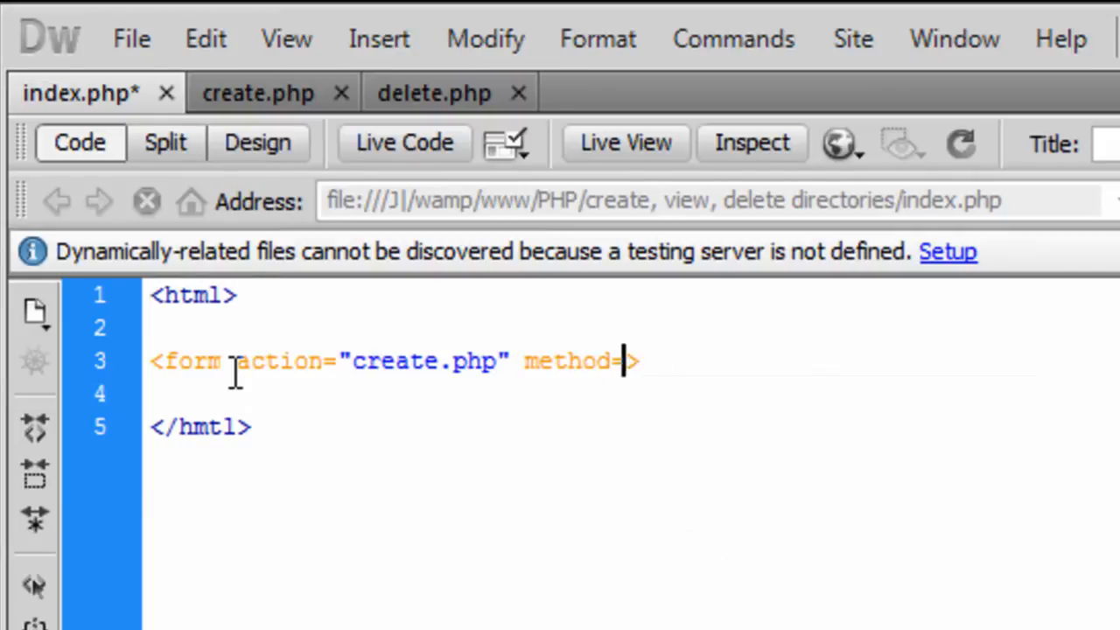
pyautogui.write('"POST"')
pyautogui.write('<')
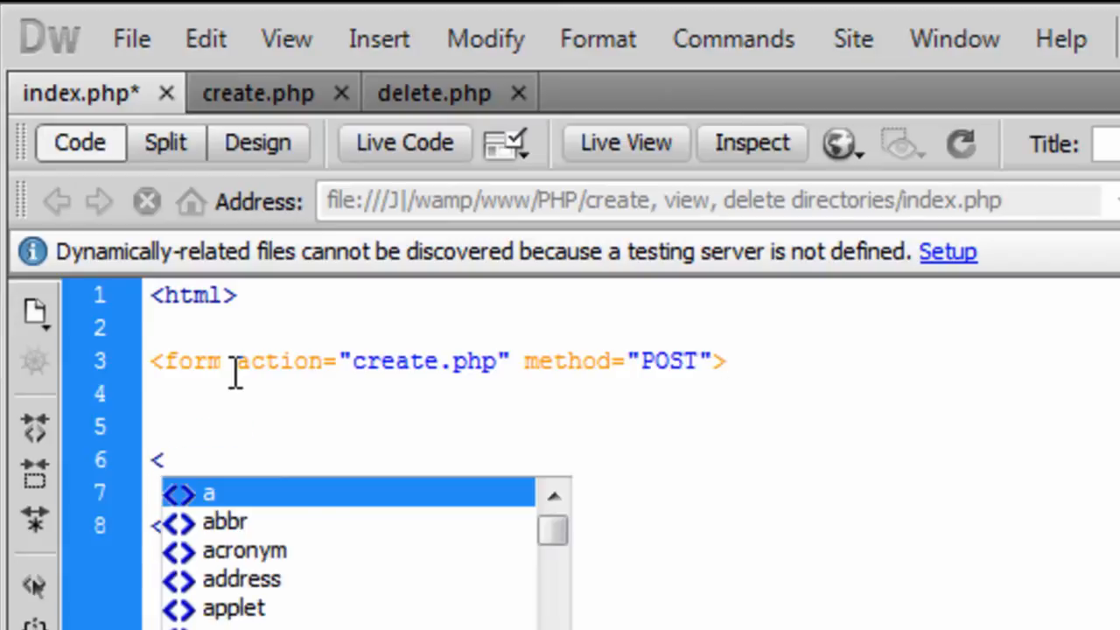
pyautogui.write('/')
pyautogui.click(632, 394)
pyautogui.write('<')
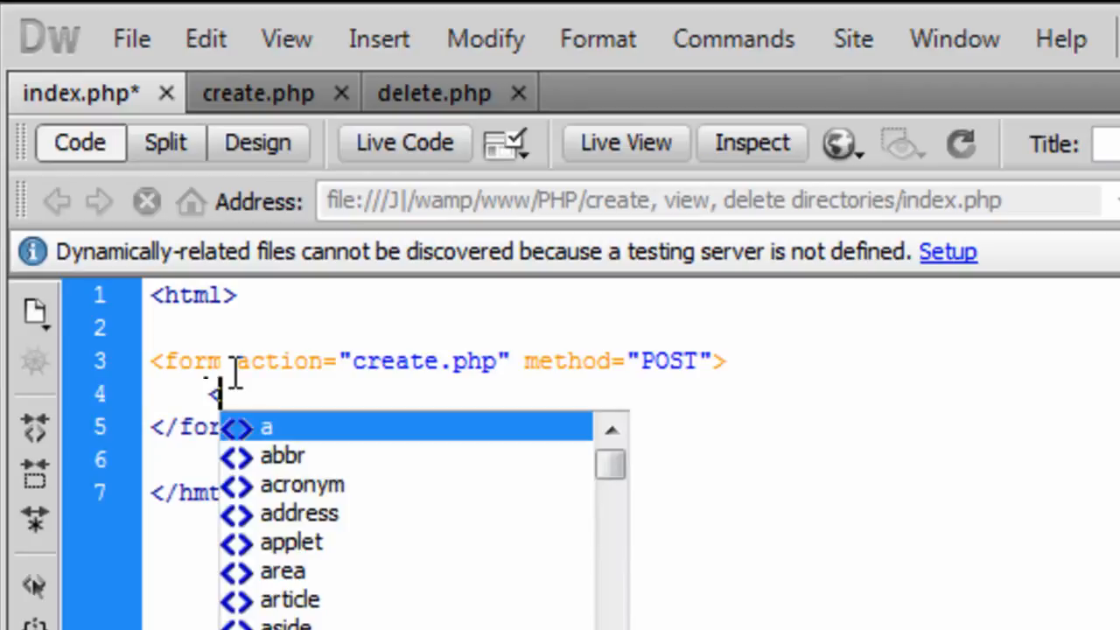
# - Add a text input named name, labelled 'Enter the name of the folder:'
pyautogui.write('in>')
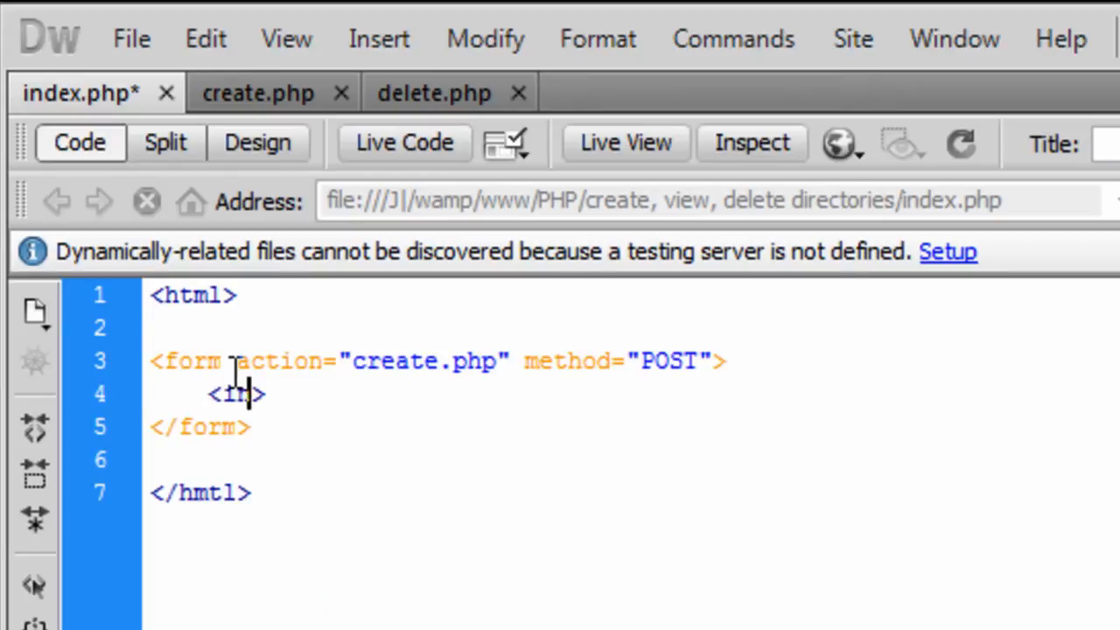
pyautogui.write('put typ=e')
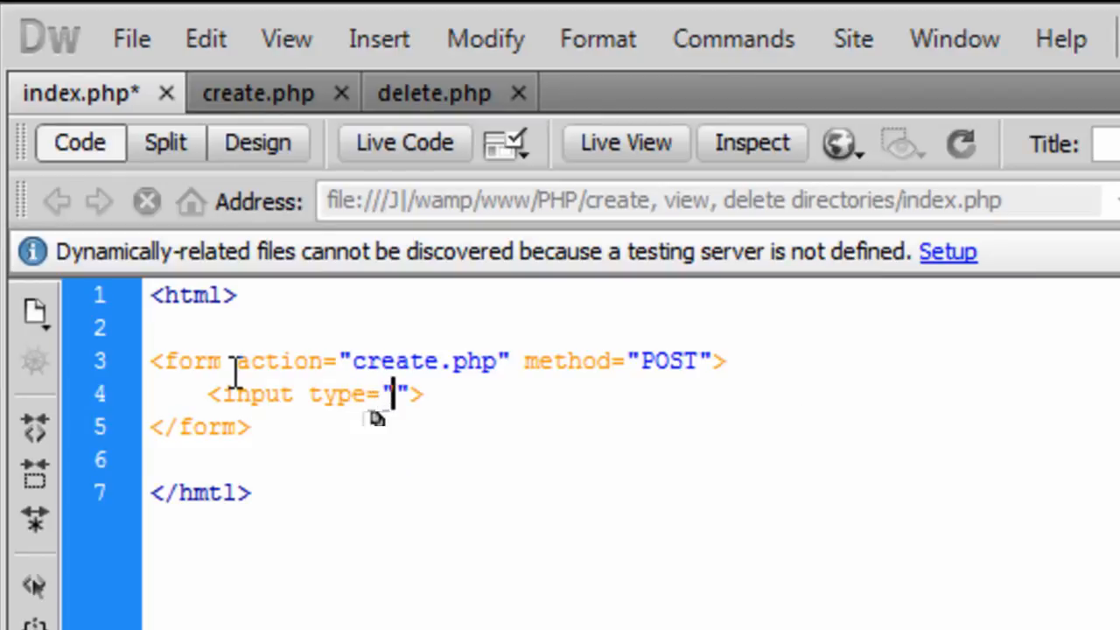
pyautogui.write('text')
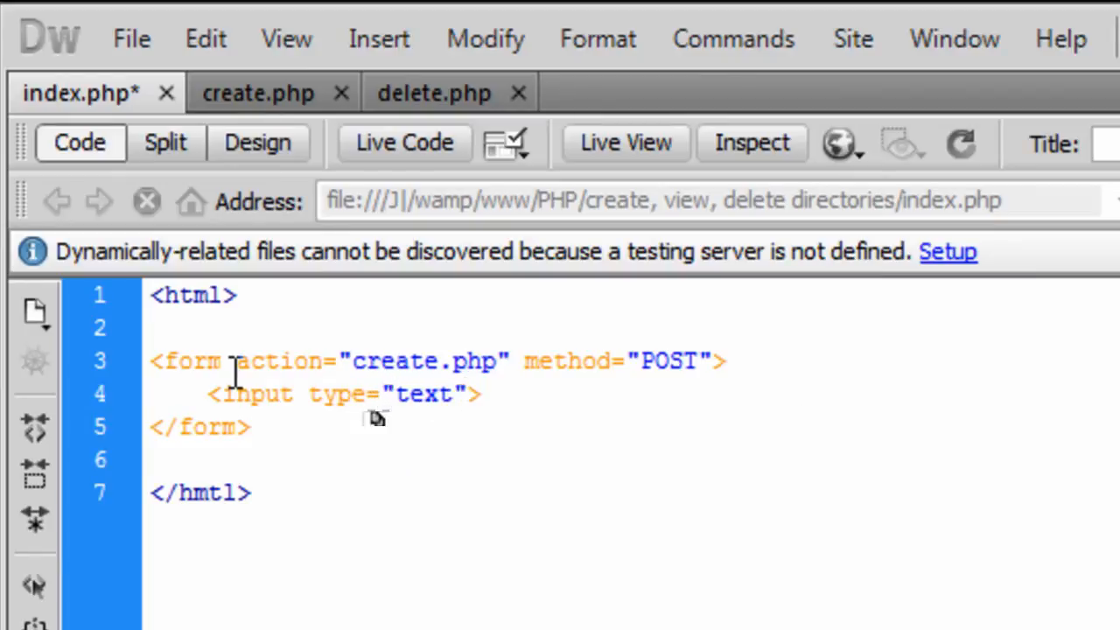
pyautogui.write('name="name')
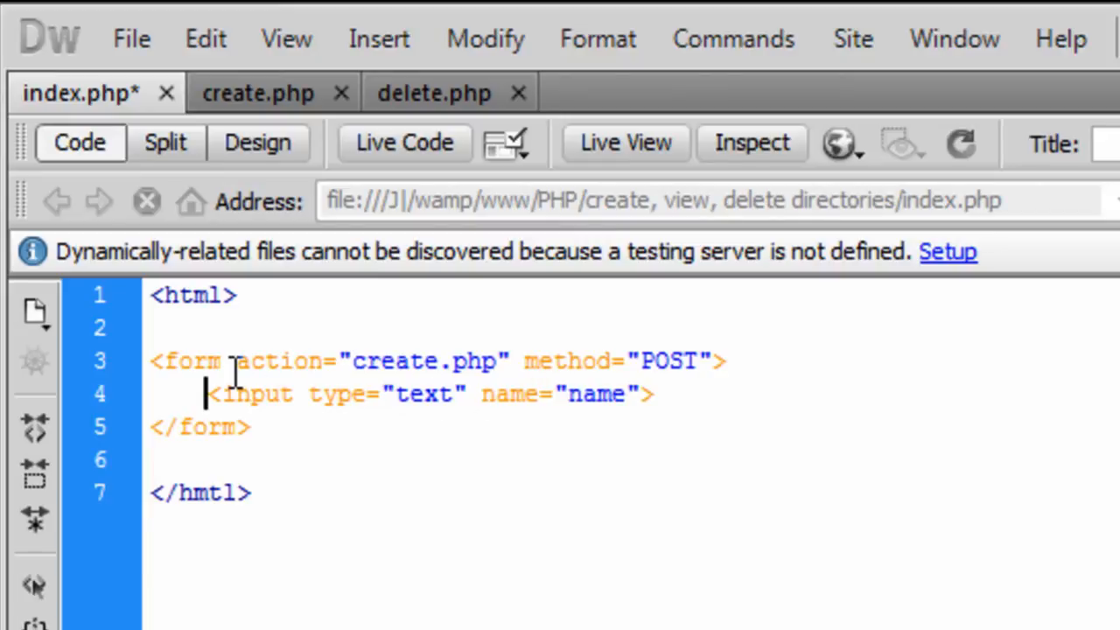
pyautogui.write('Enter the nam')
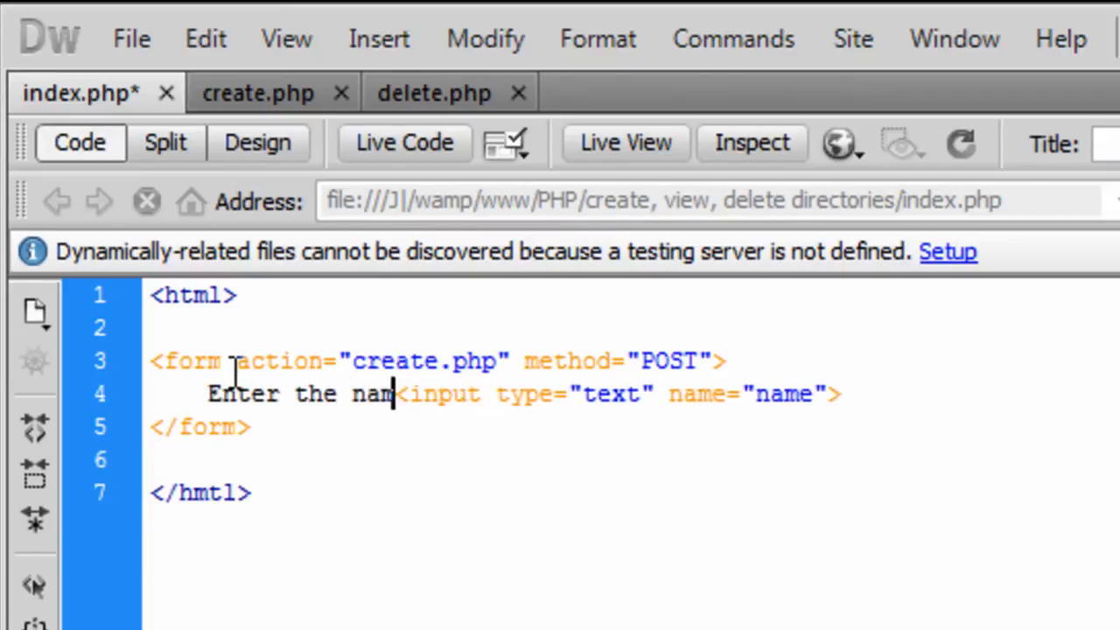
pyautogui.write('e of the')
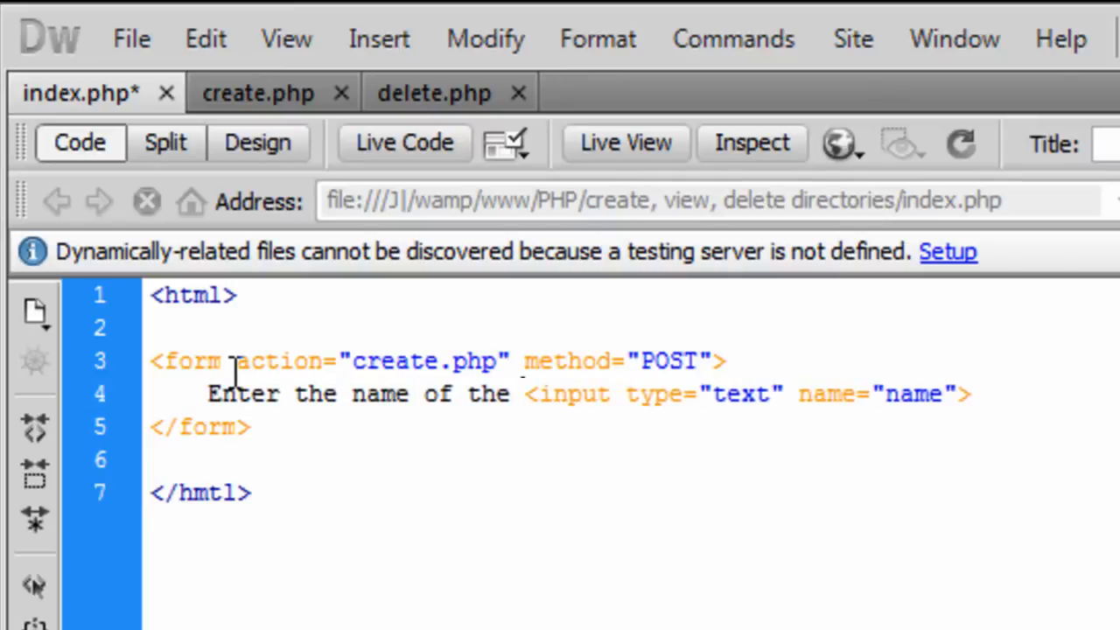
pyautogui.write('folder:')
pyautogui.write('<>')
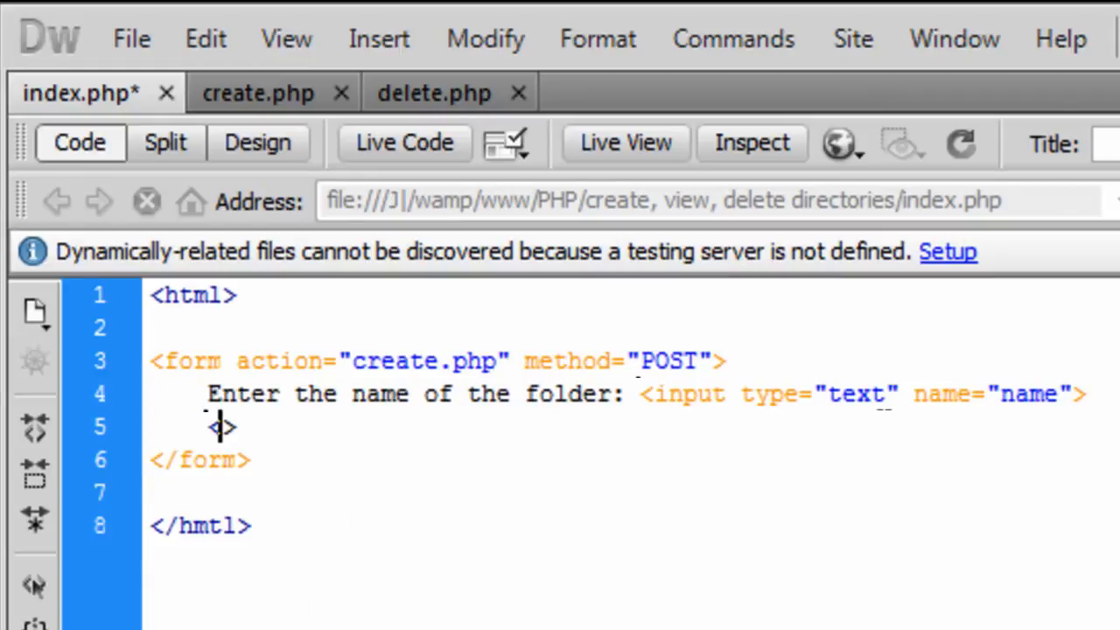
# - Add a submit input labelled Create below the folder-name field and save index.php
pyautogui.write('input type=')
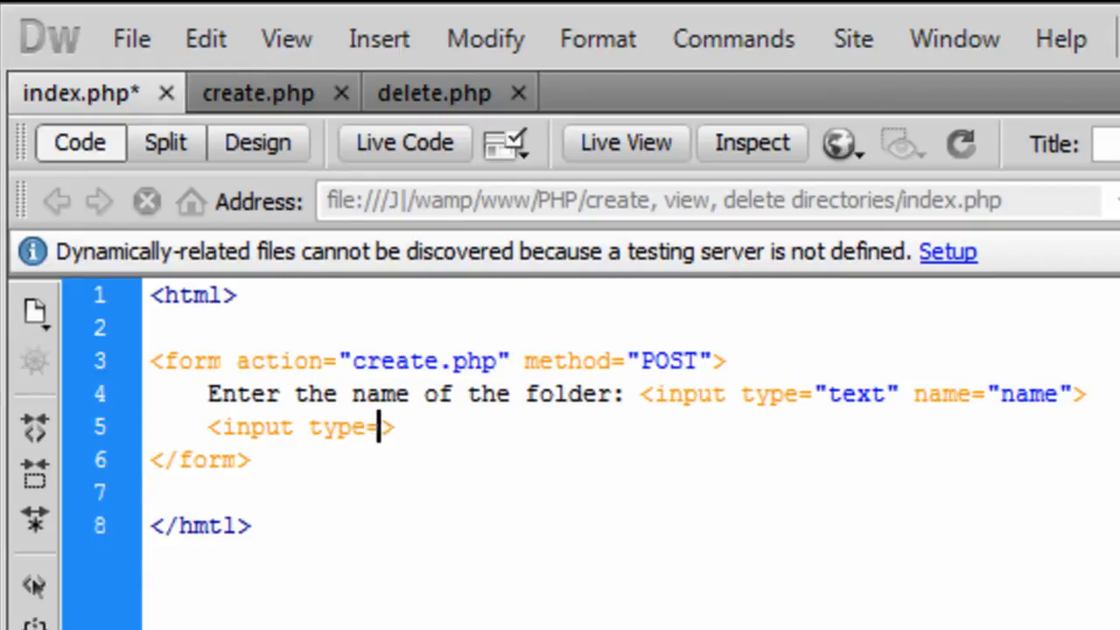
pyautogui.write('"submit"')
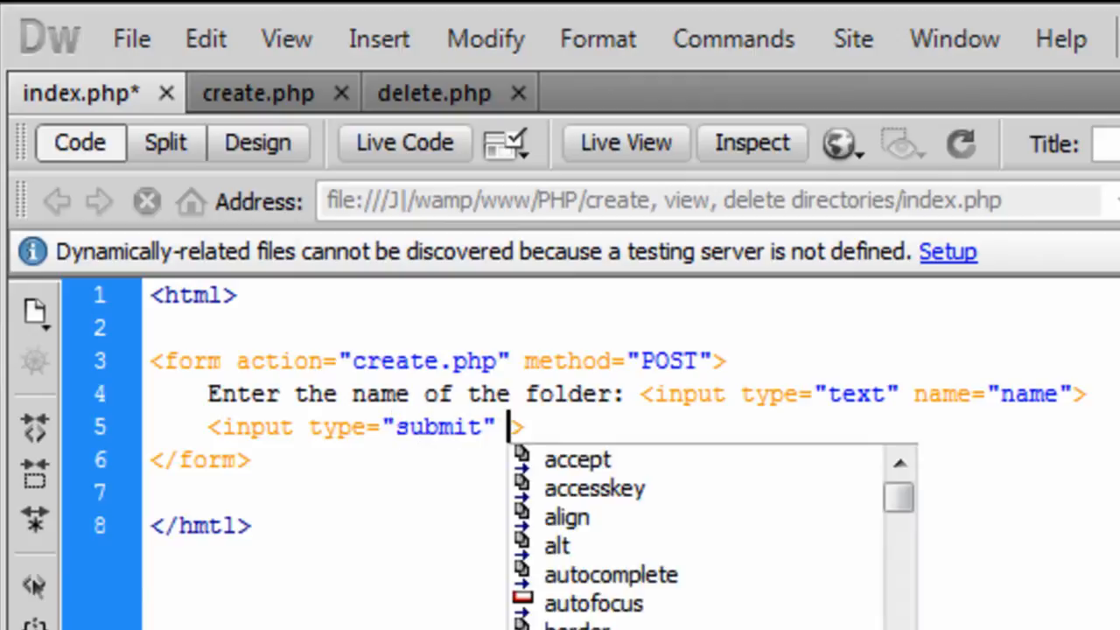
pyautogui.write('value="')
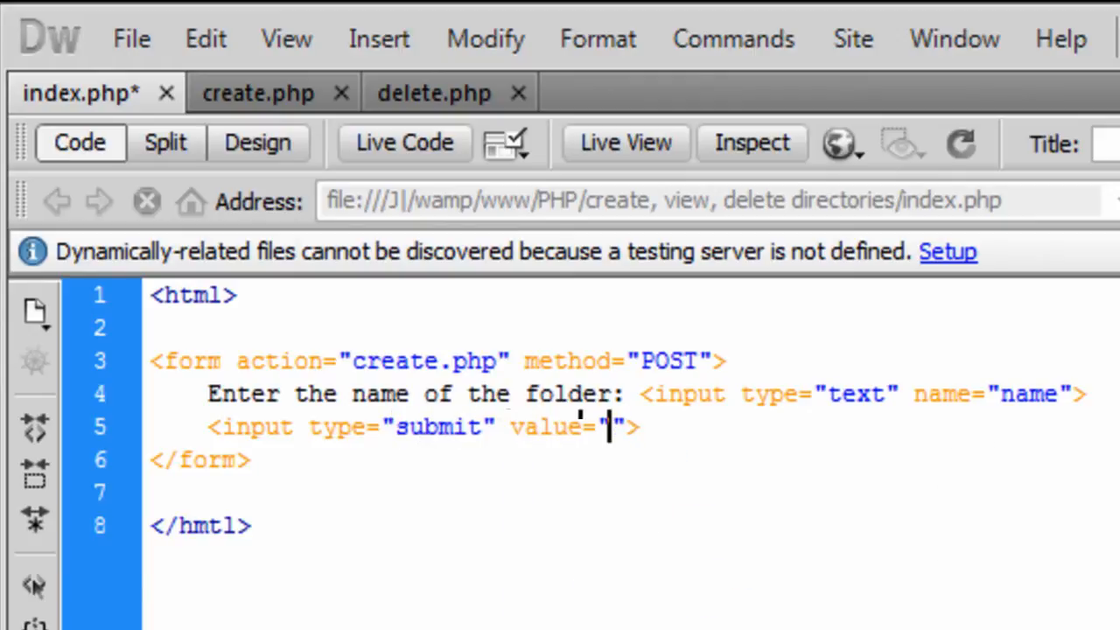
pyautogui.write('Create')
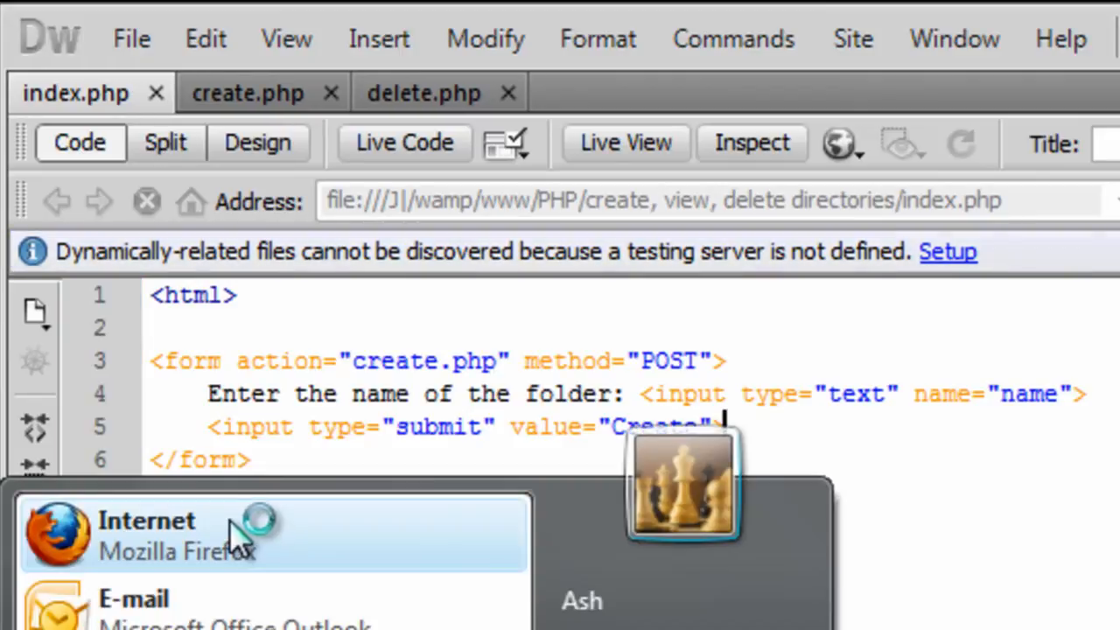
# - Launch Firefox and load 127.0.0.1/PHP/create, view, delete directories/
pyautogui.click(166, 537)
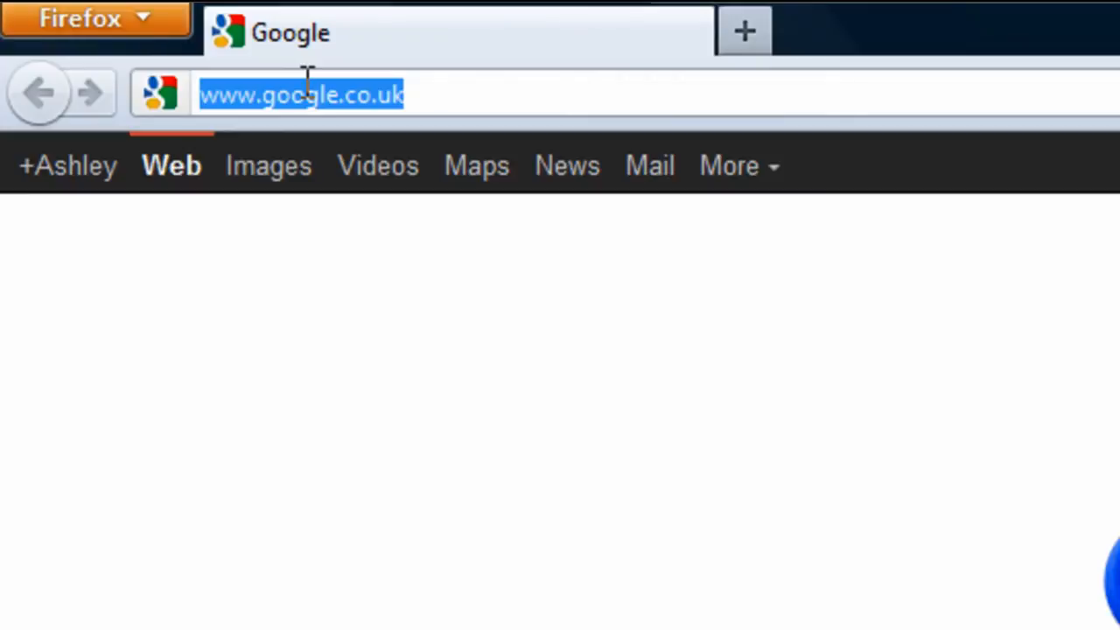
pyautogui.write('127')
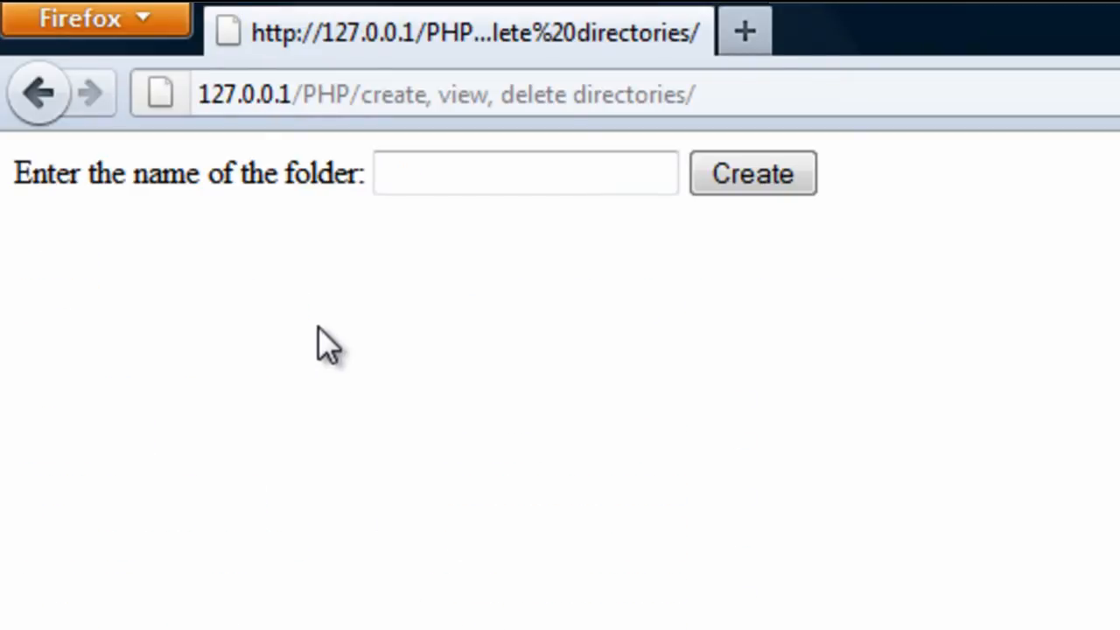
pyautogui.moveTo(786, 214)
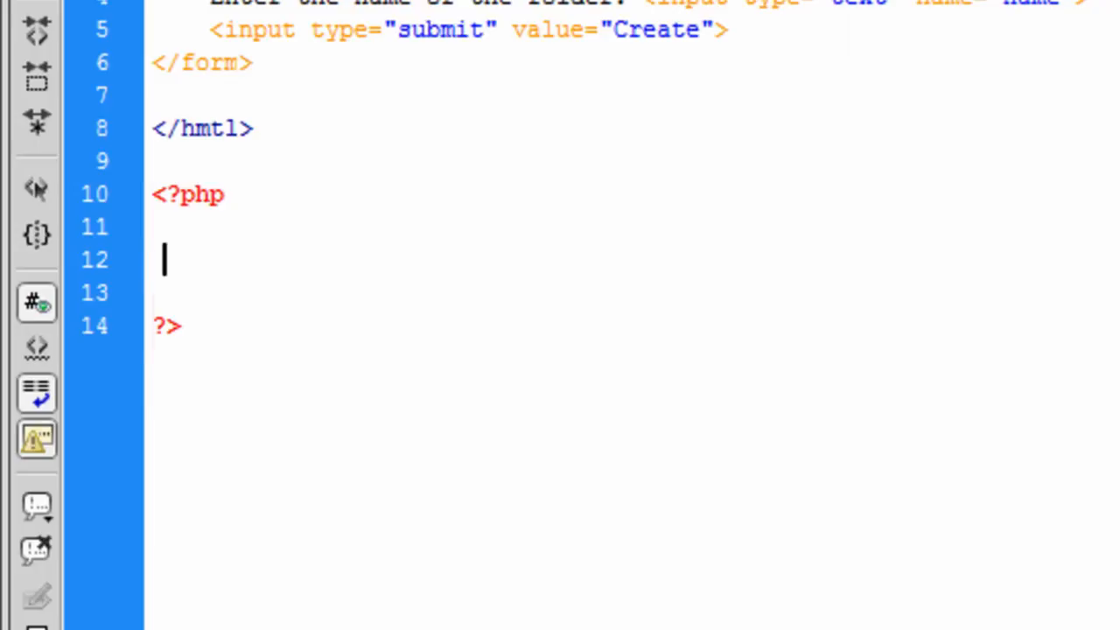
# - Add a PHP block setting $path = "." and begin a $dir line below it
pyautogui.write('$path = ".";')
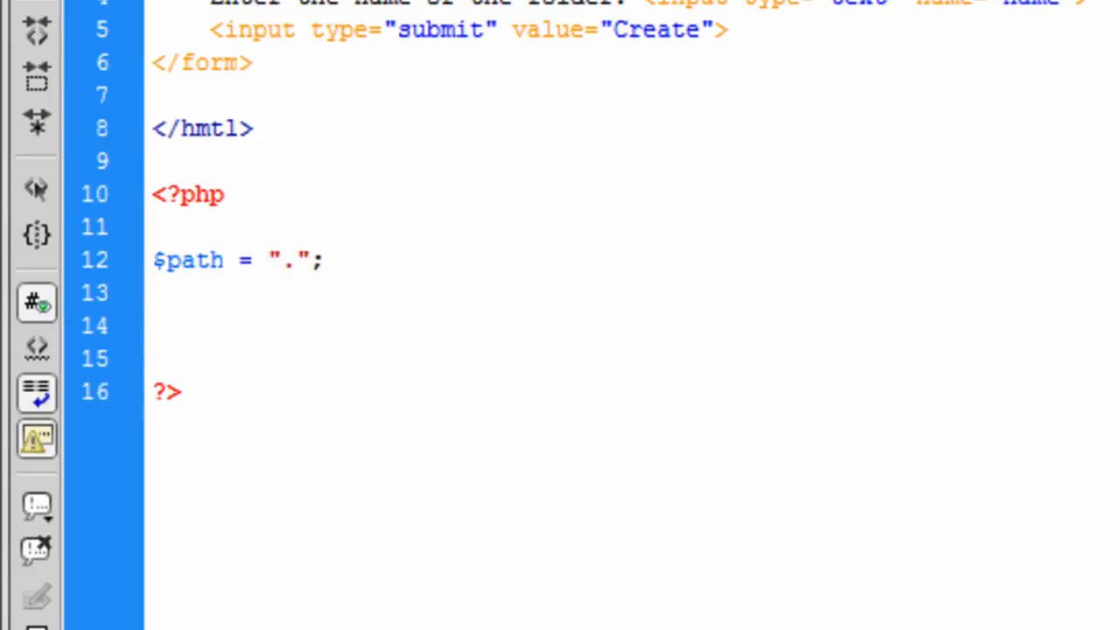
pyautogui.click(158, 326)
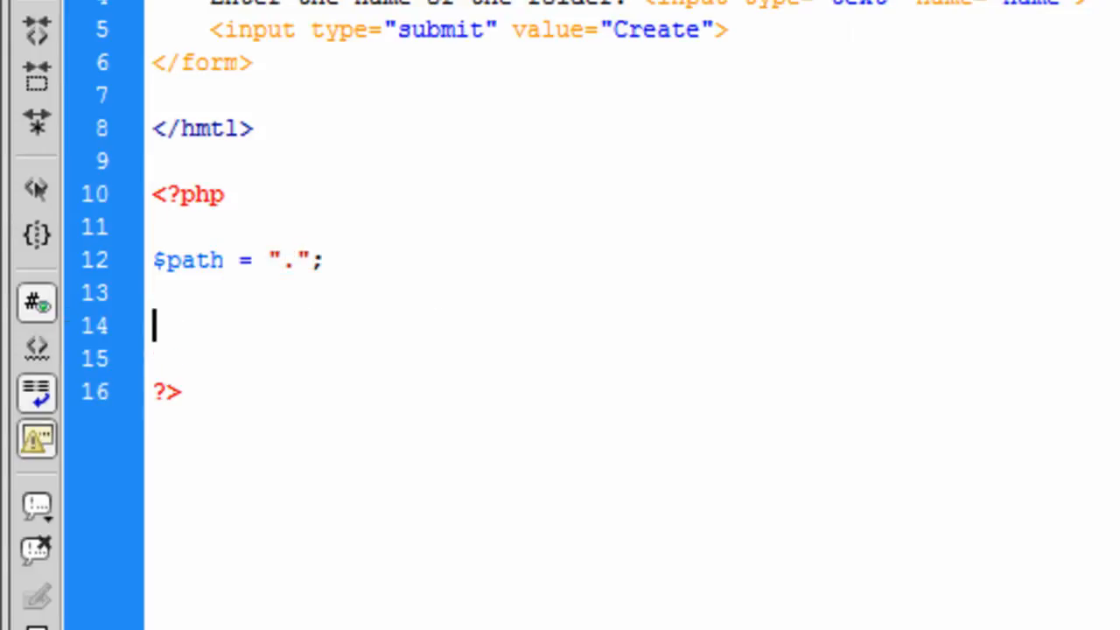
pyautogui.write('$')
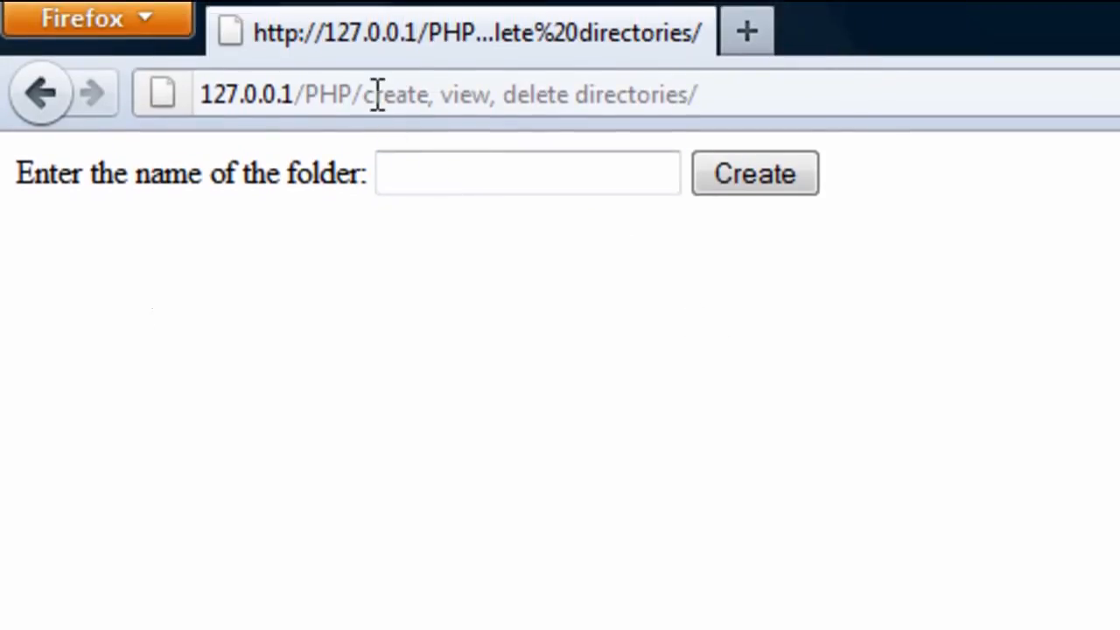
pyautogui.moveTo(377, 95); pyautogui.dragTo(697, 95)
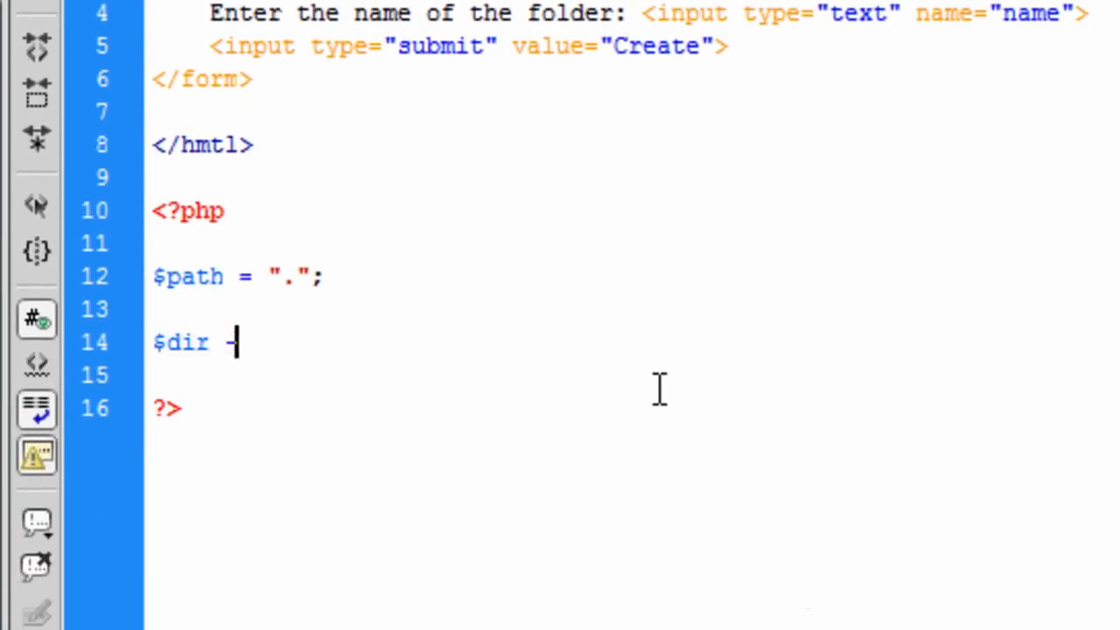
# - Set $dir = opendir($path) or die("Unable to open directory"), then start a while loop
pyautogui.write('=')
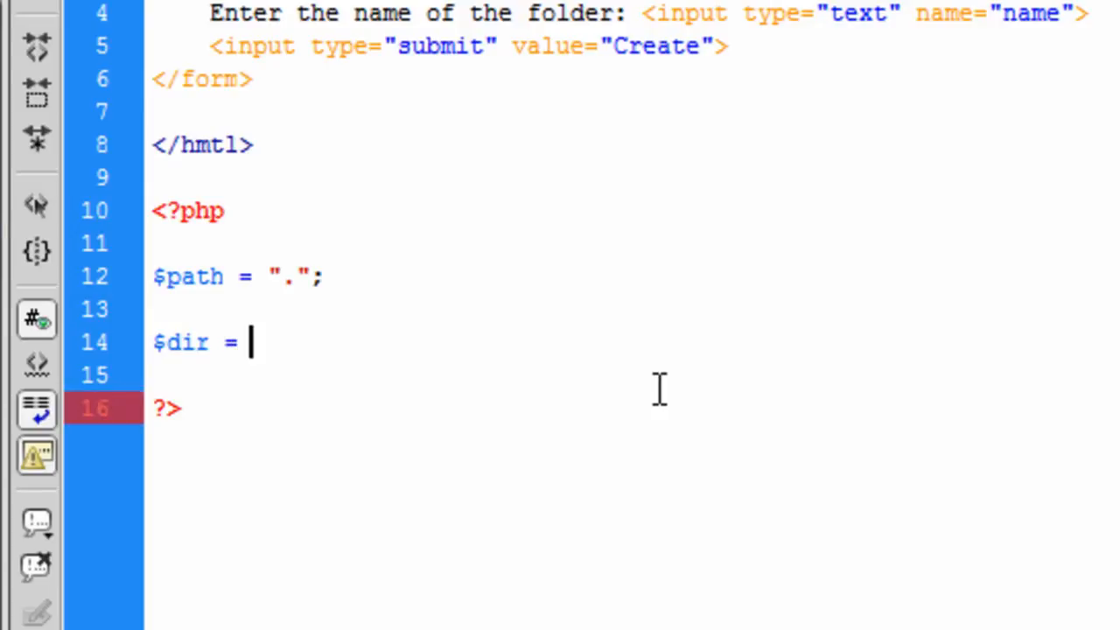
pyautogui.write('opendir()')
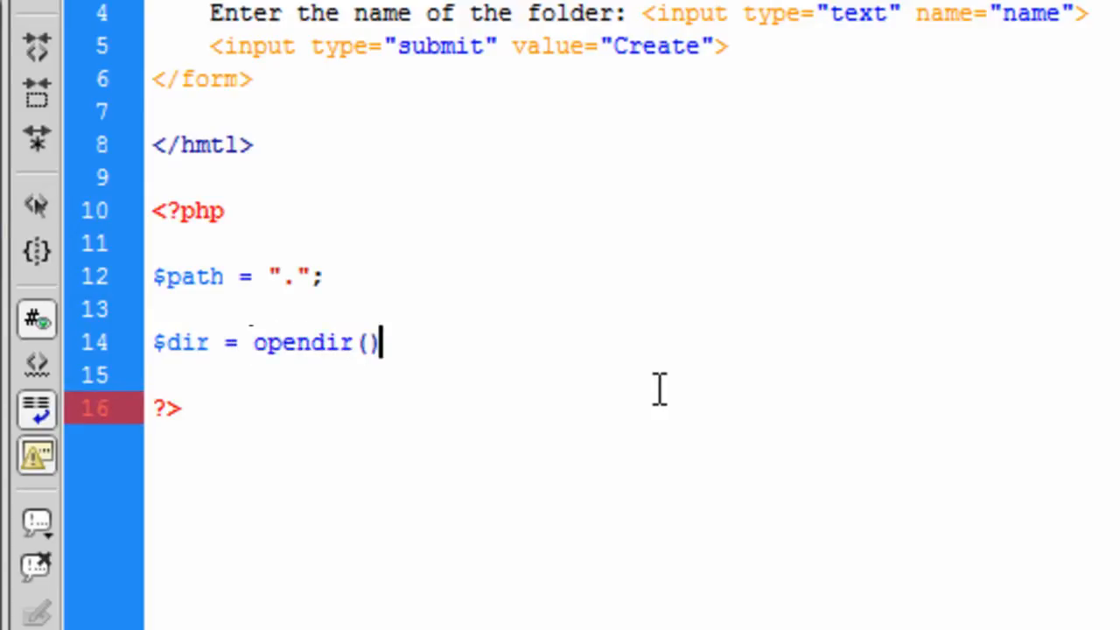
pyautogui.write('$path')
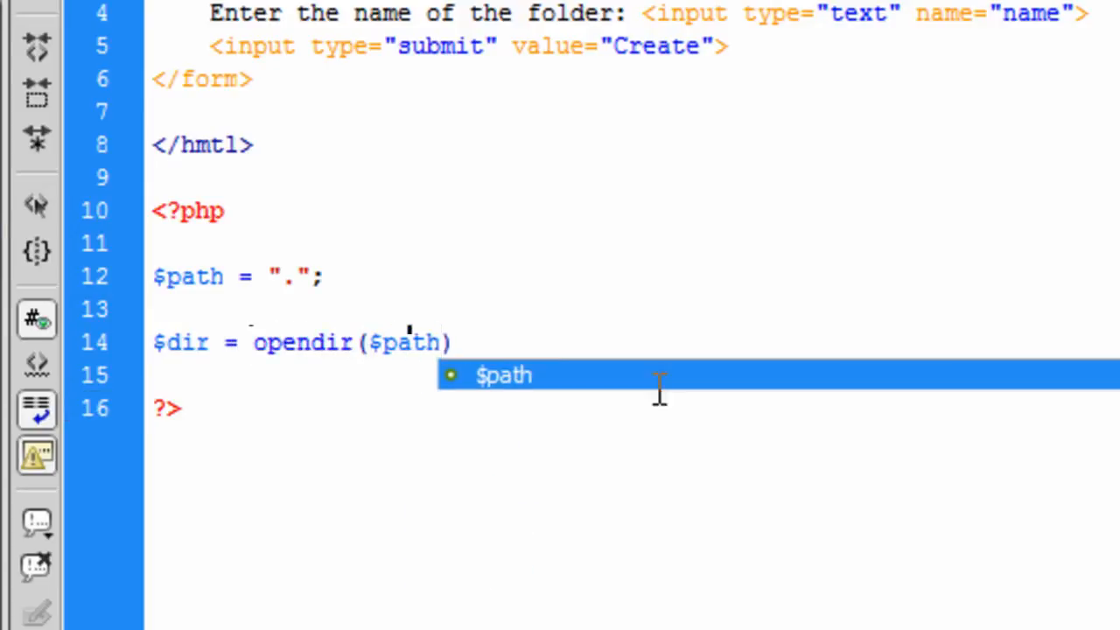
pyautogui.write('or di')
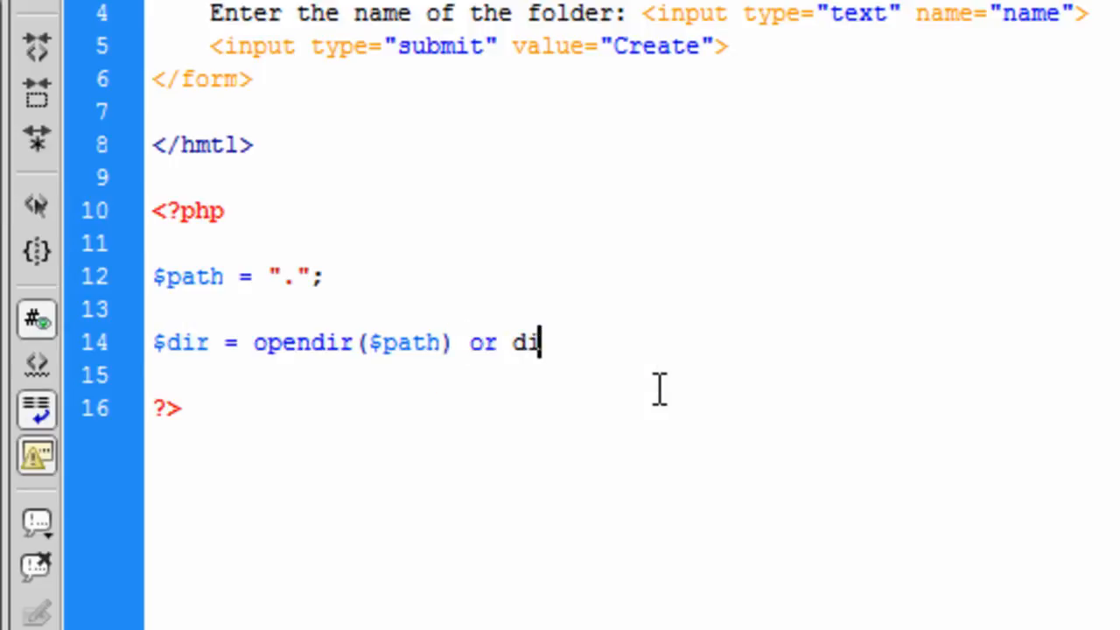
pyautogui.write('e ("");')
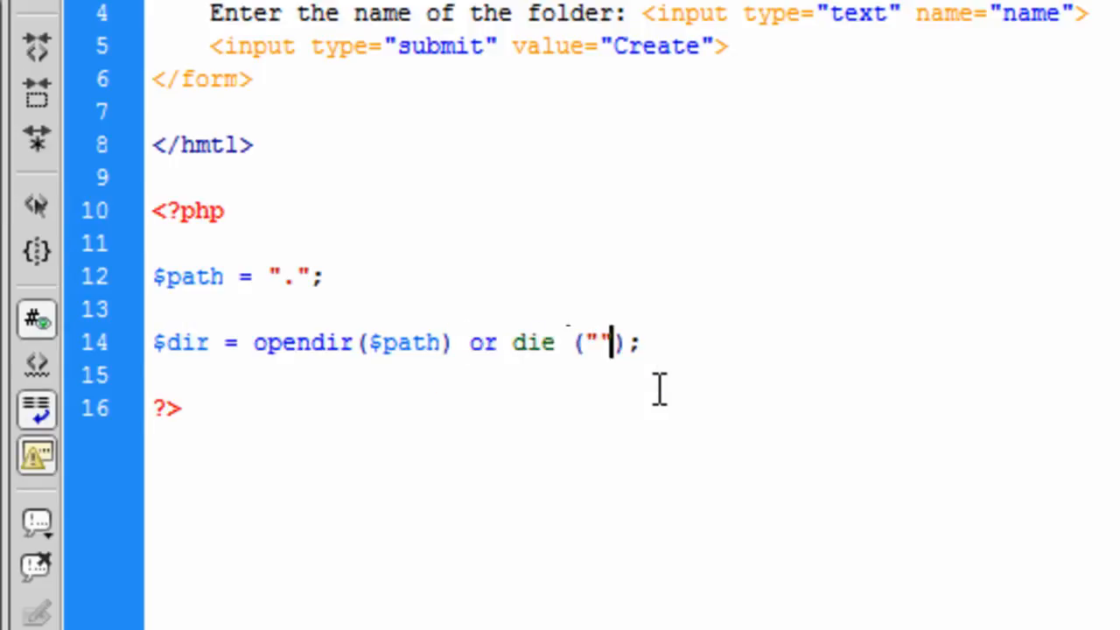
pyautogui.write('Unable to open')
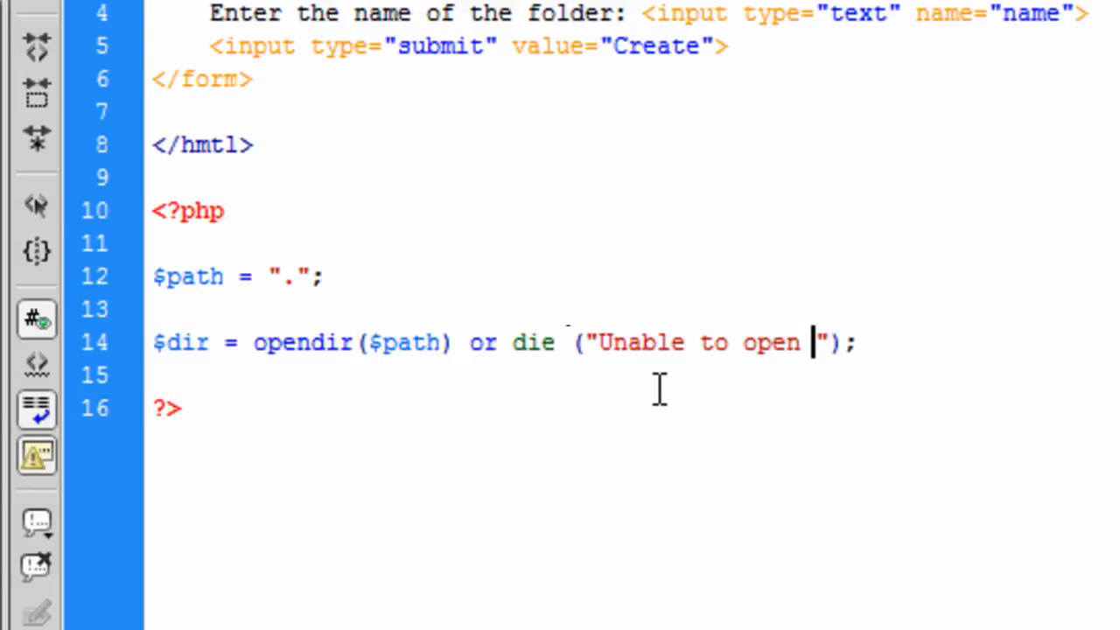
pyautogui.write('directory)')
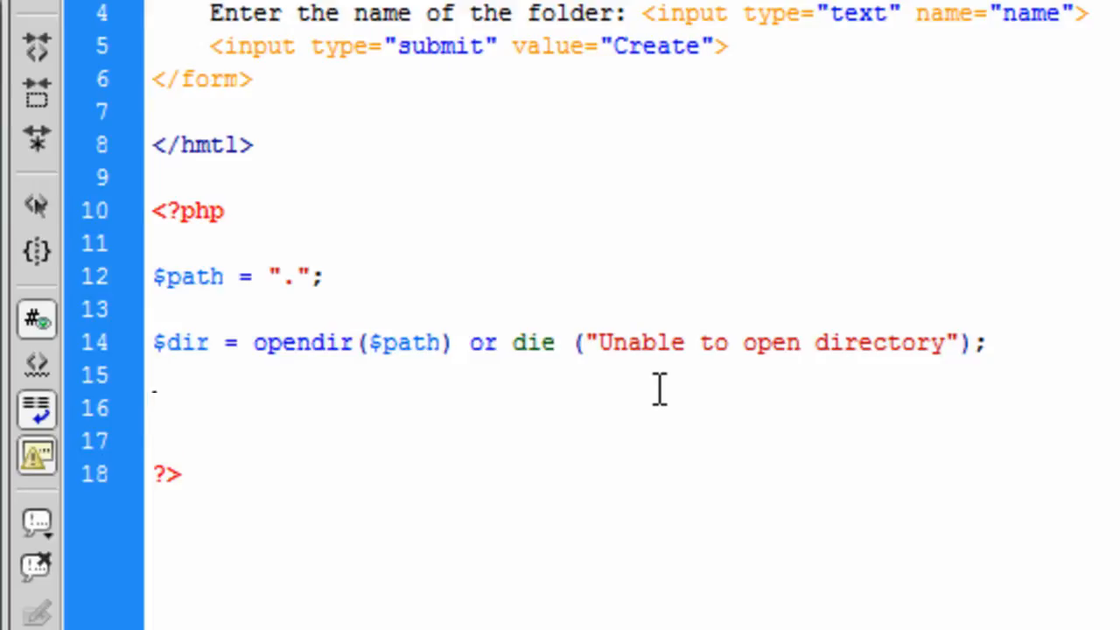
pyautogui.write('while()')
pyautogui.write('{')
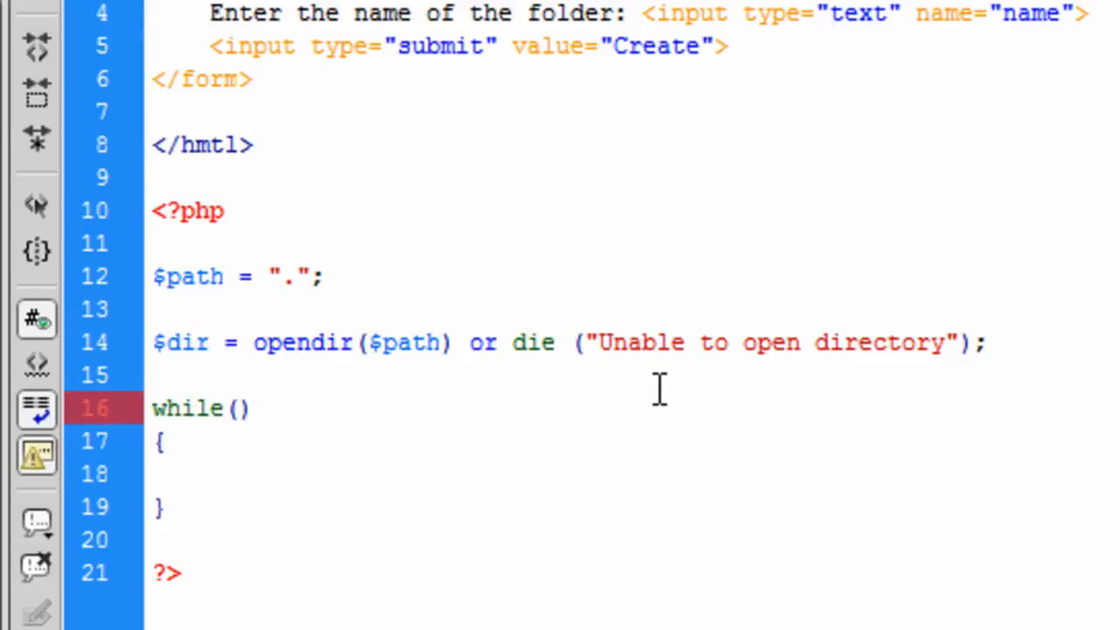
# - Fill the while loop with $file = readdir($dir) and echo "$file<br>"
pyautogui.write('$file =')
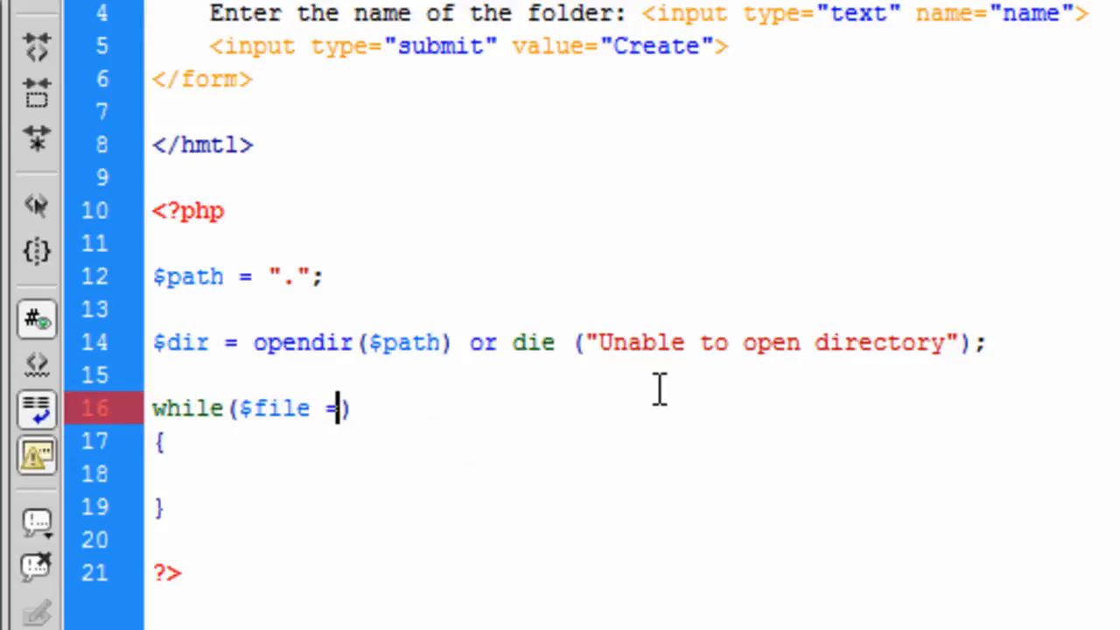
pyautogui.write('readder')
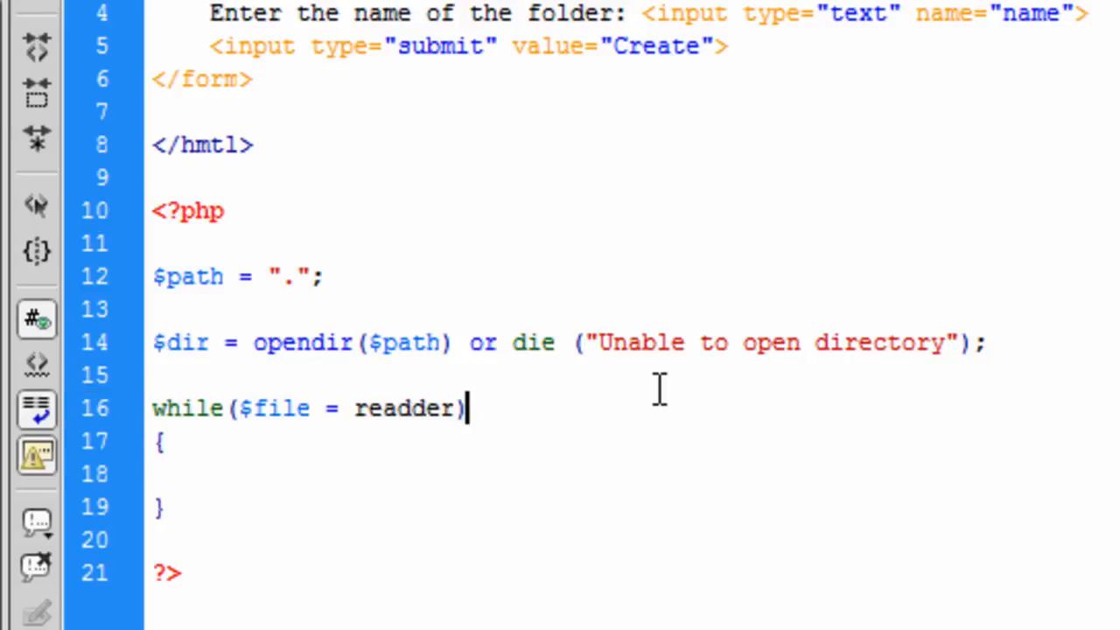
pyautogui.press('BackSpace')
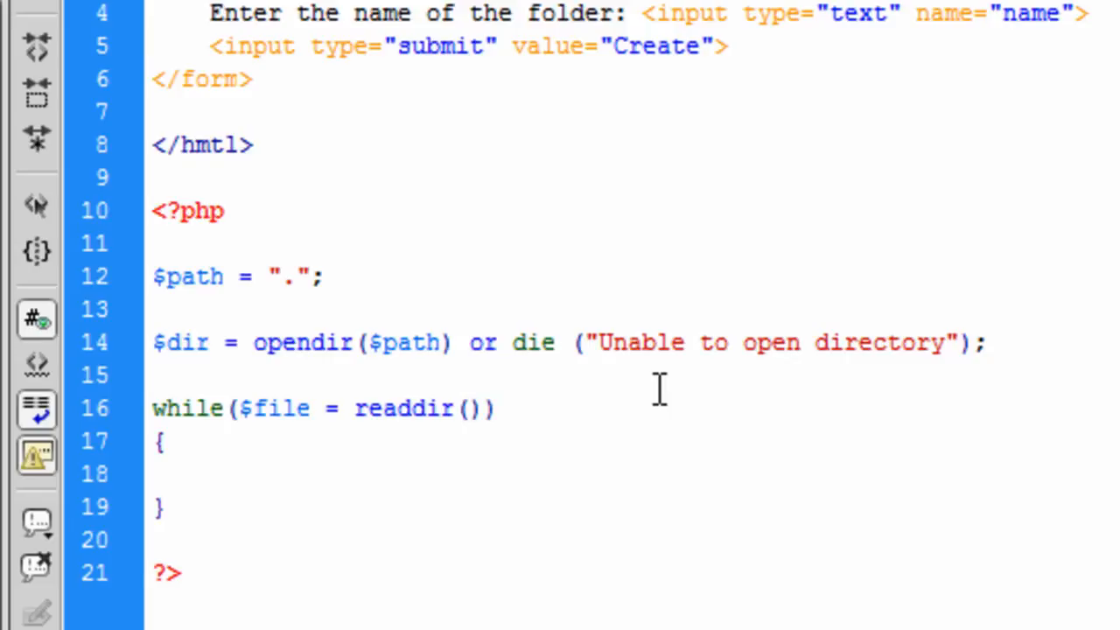
pyautogui.write('$dir')
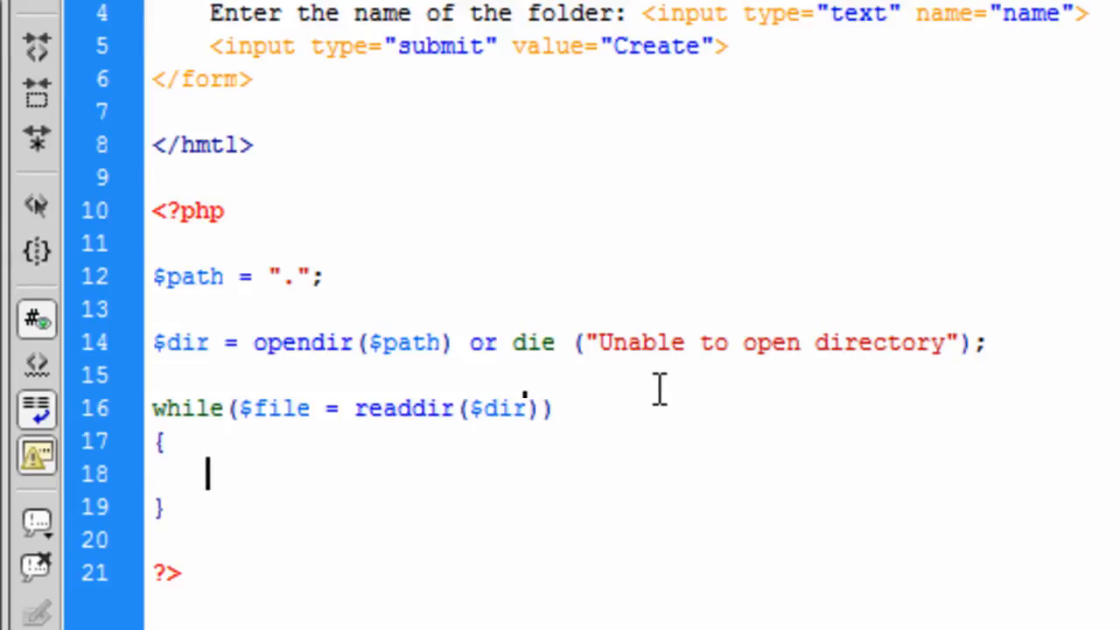
pyautogui.write('echo')
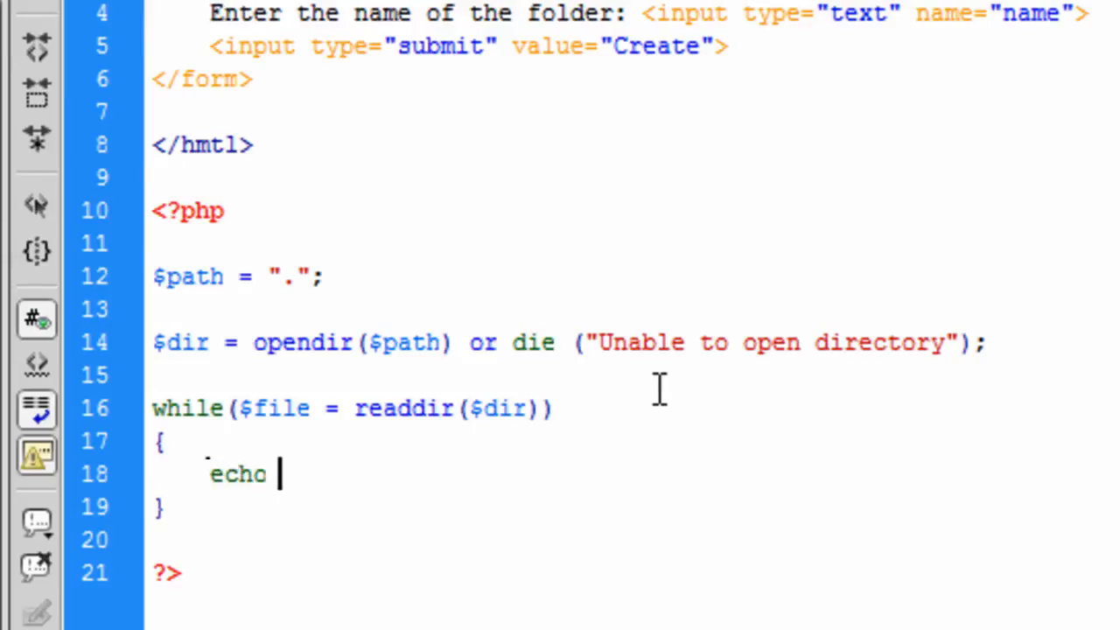
pyautogui.write('"";')
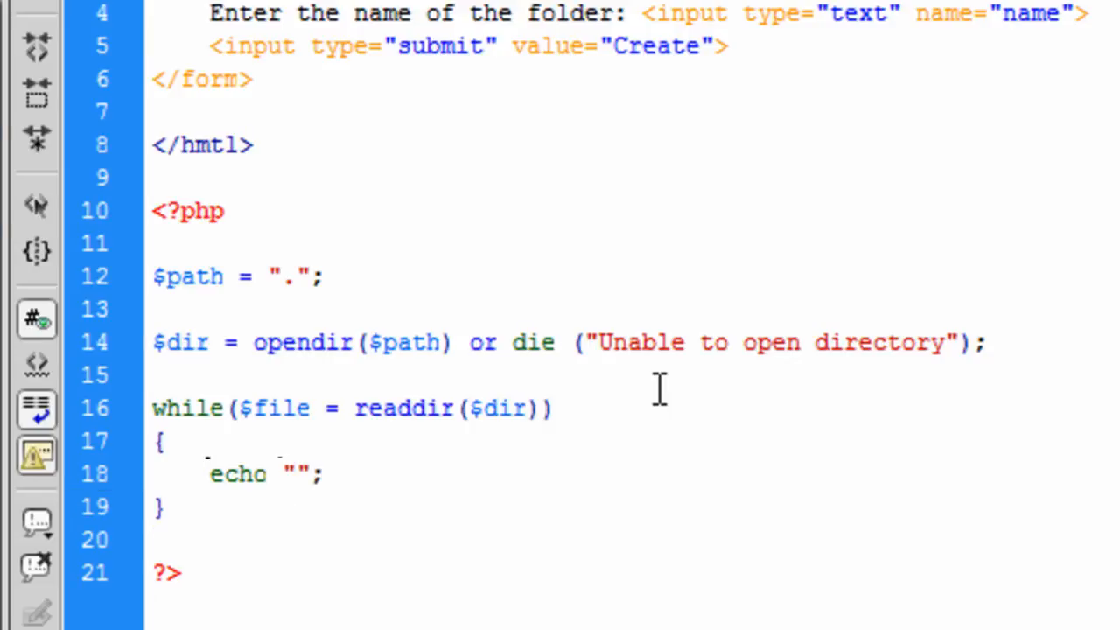
pyautogui.write('$fi')
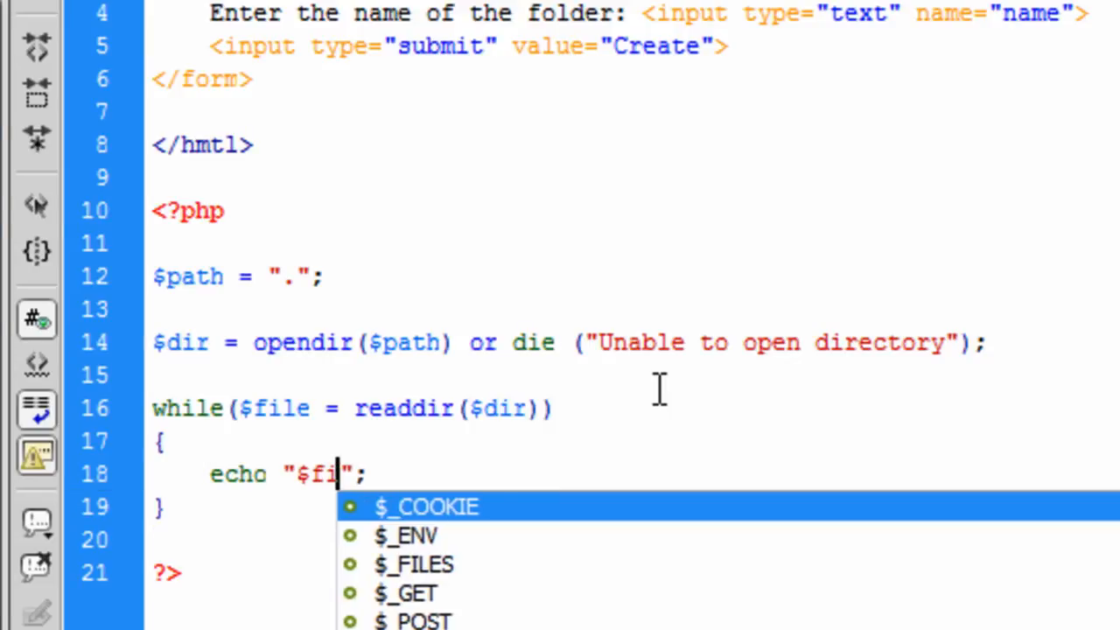
pyautogui.write('le')
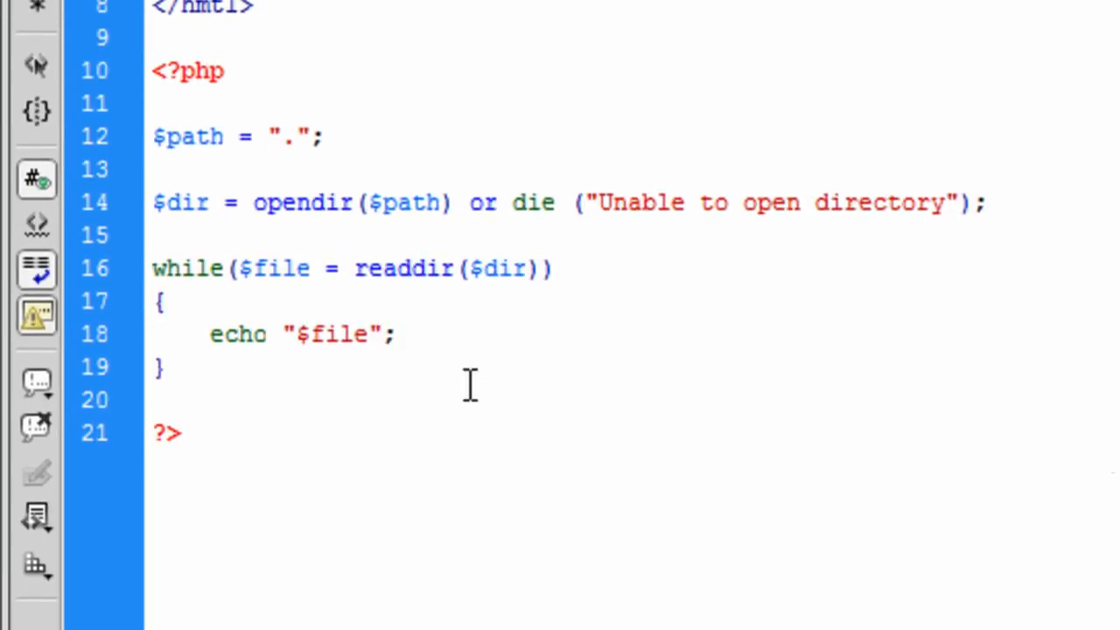
pyautogui.write('<br>')
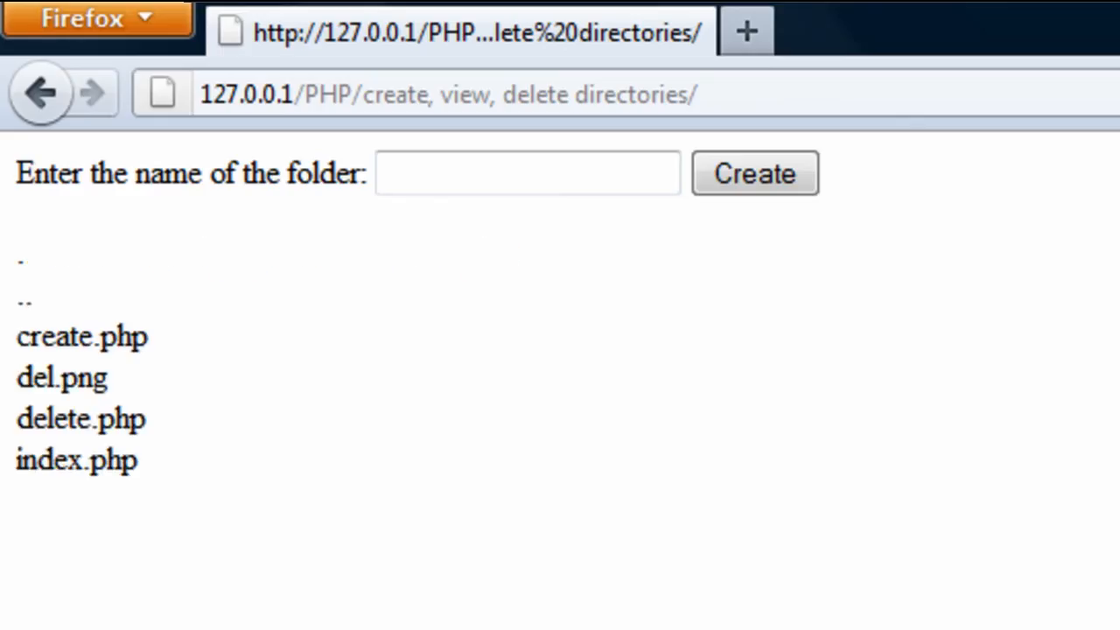
pyautogui.moveTo(304, 608)
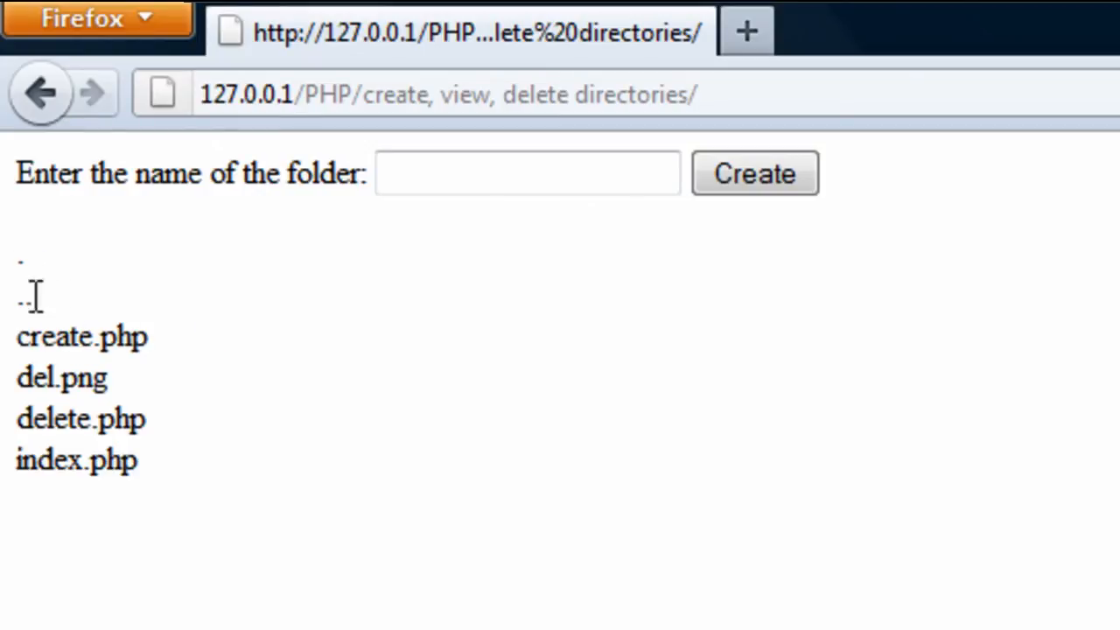
pyautogui.moveTo(77, 327)
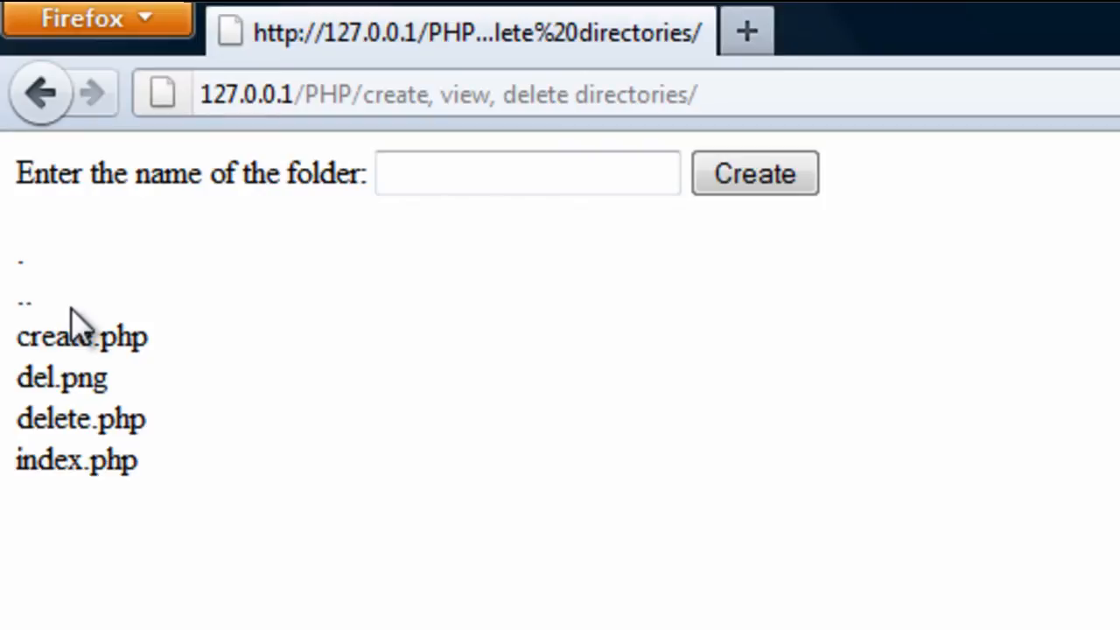
pyautogui.moveTo(368, 84)
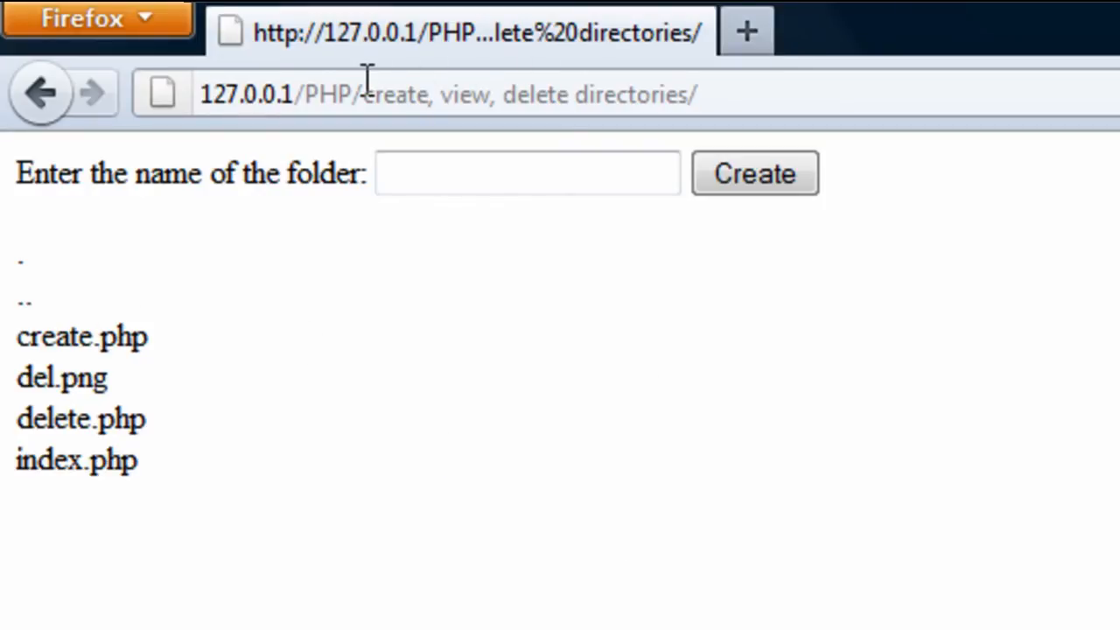
# - Refresh Firefox to see ., .., create.php, del.png, delete.php and index.php listed
pyautogui.doubleClick(337, 94)
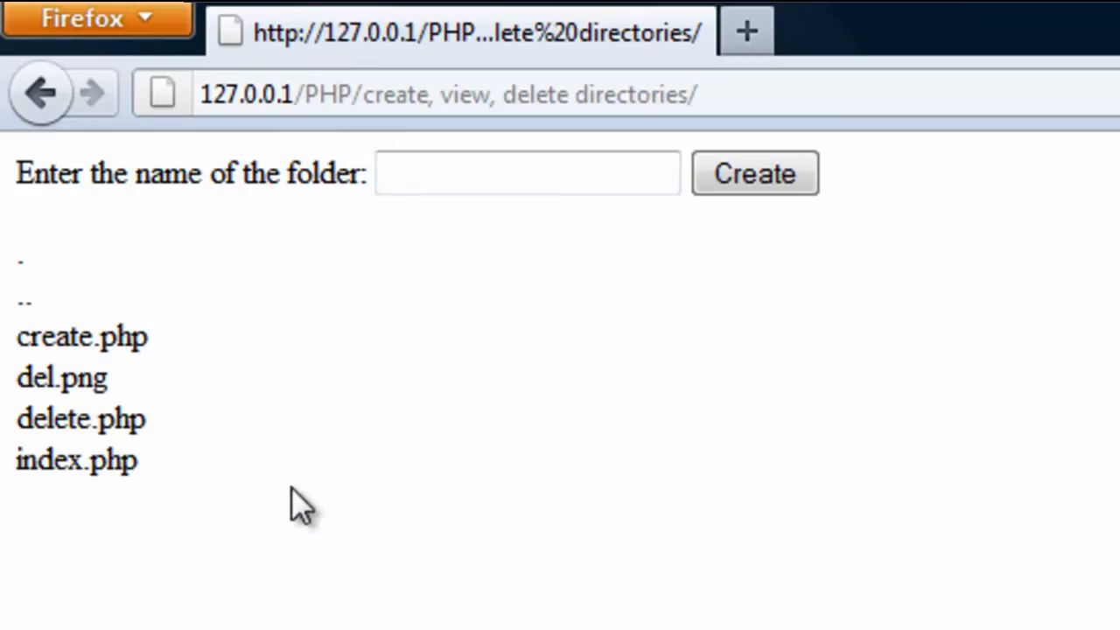
pyautogui.moveTo(415, 582)
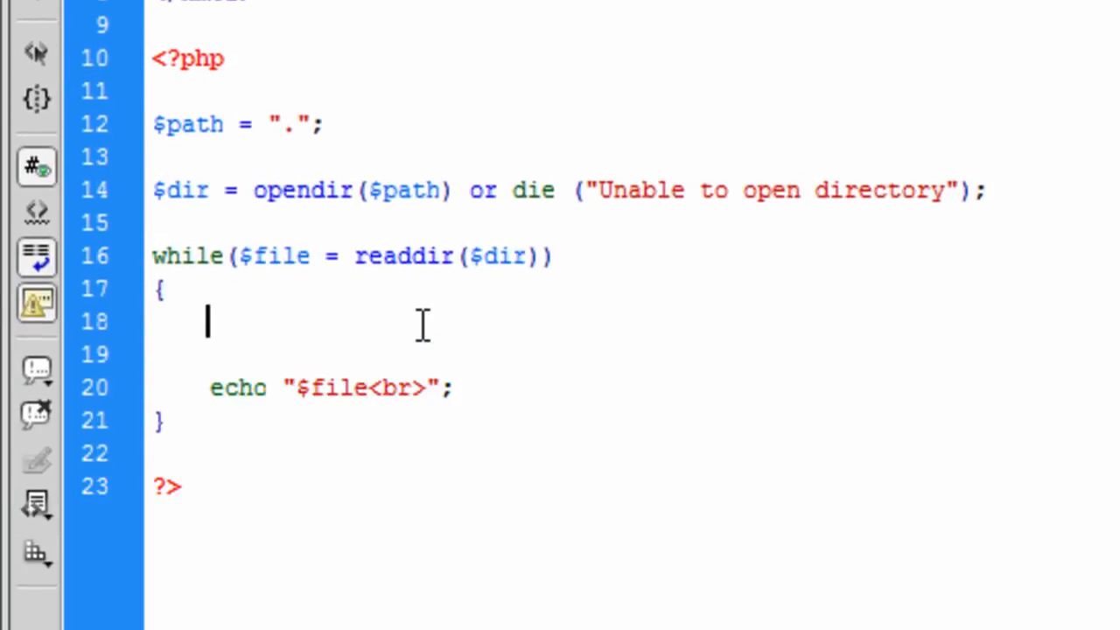
# - Start an if test checking whether $file equals "." or ".."
pyautogui.write('if()')
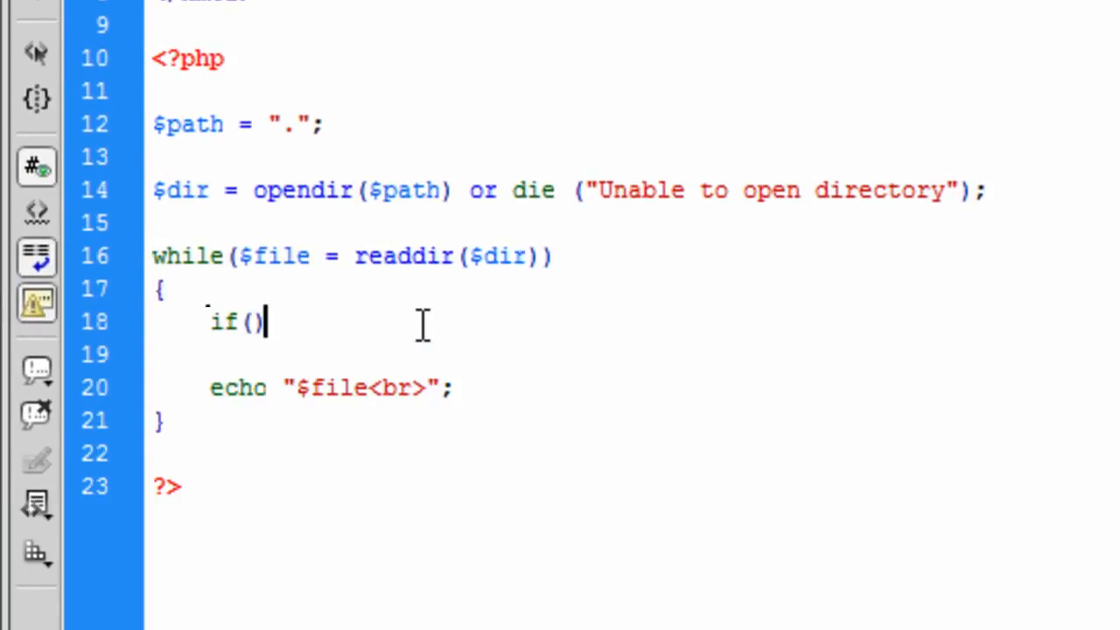
pyautogui.write('$')
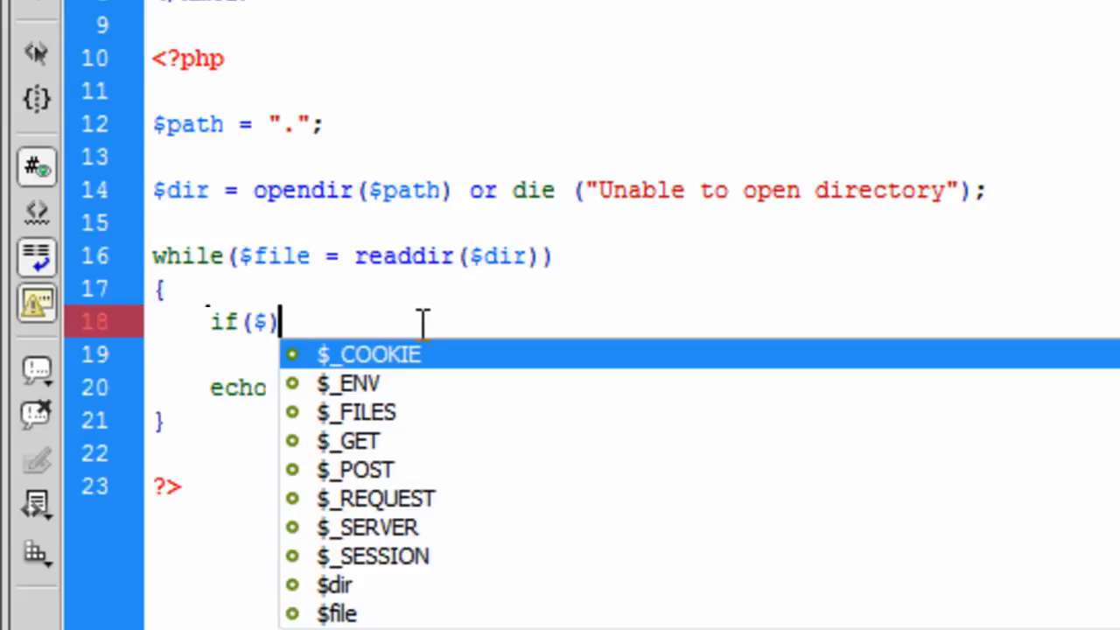
pyautogui.write('file == ".')
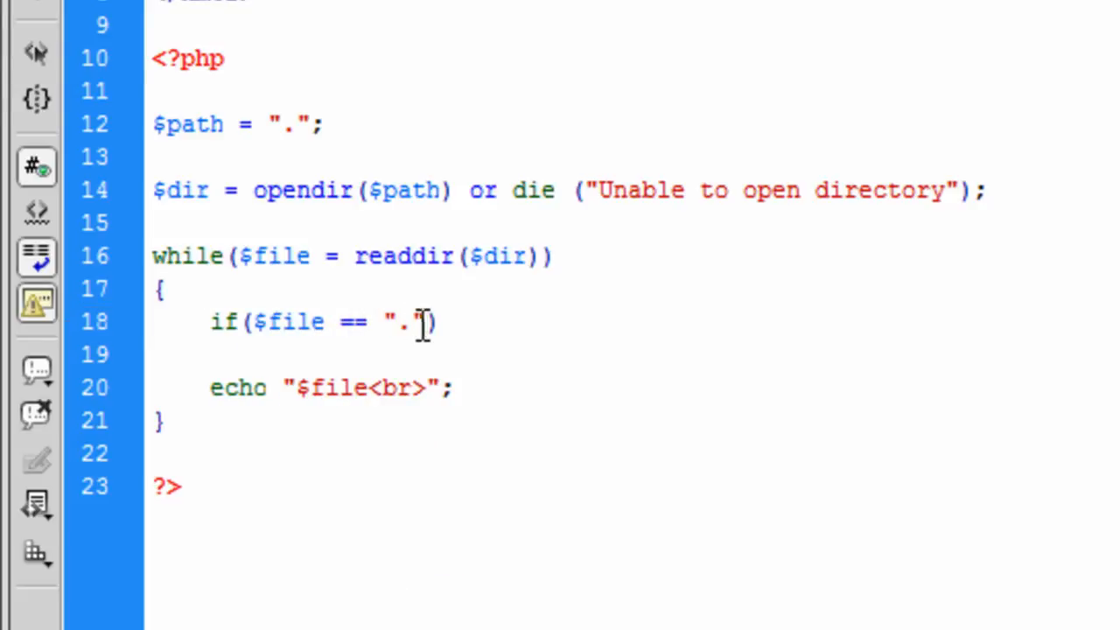
pyautogui.write('||')
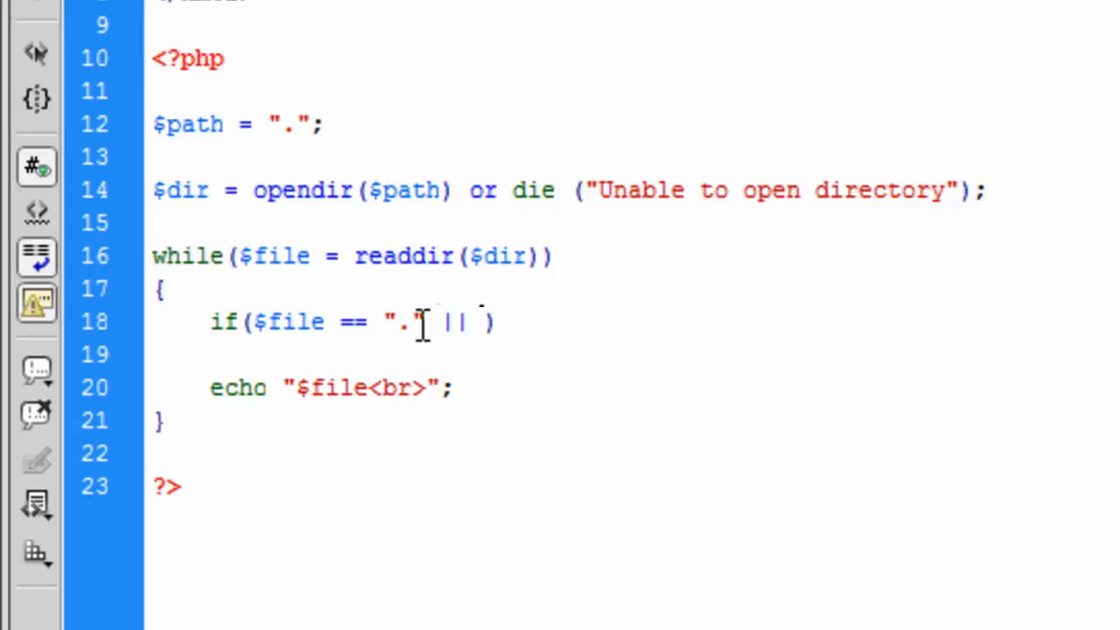
pyautogui.write('$file')
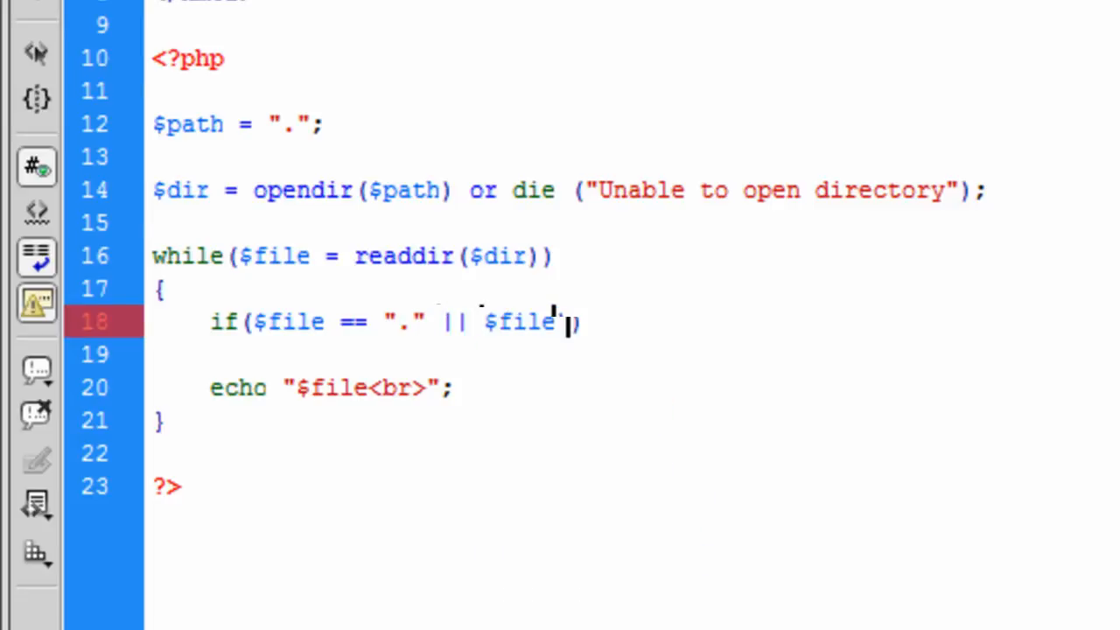
pyautogui.write('==')
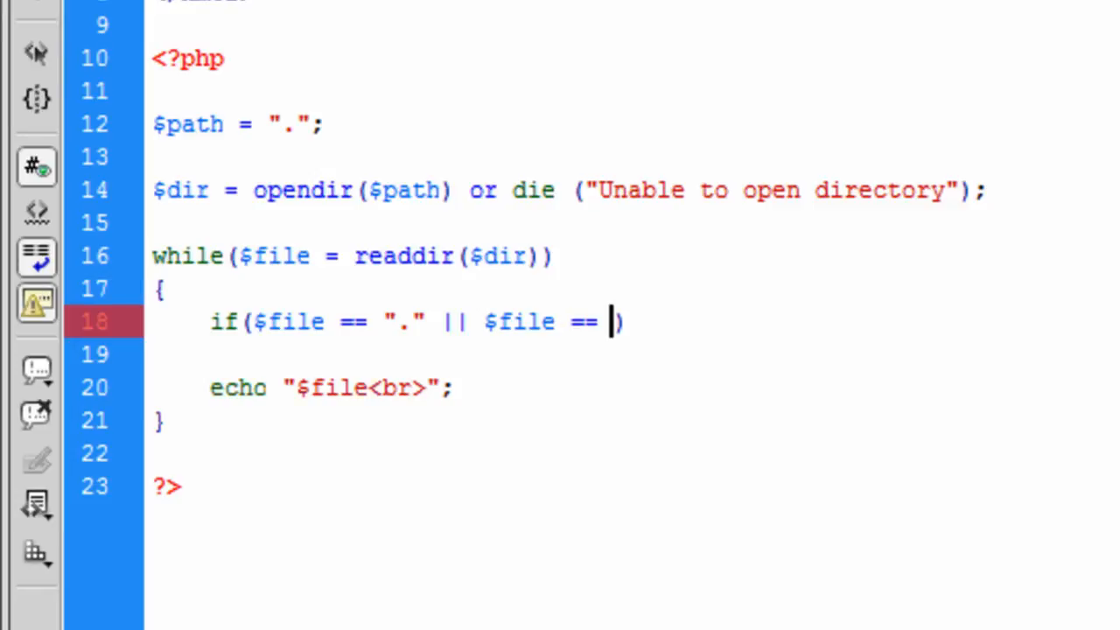
pyautogui.write('".."')
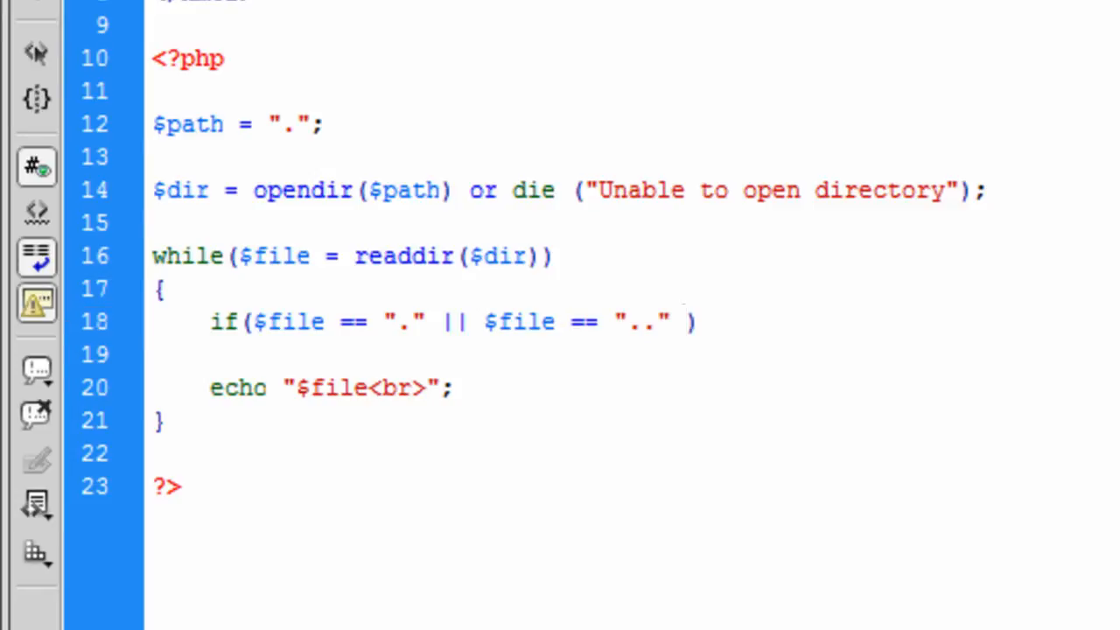
# - Extend the if condition with $file comparisons to index.php, create.php and delete.php
pyautogui.write('|| $file')
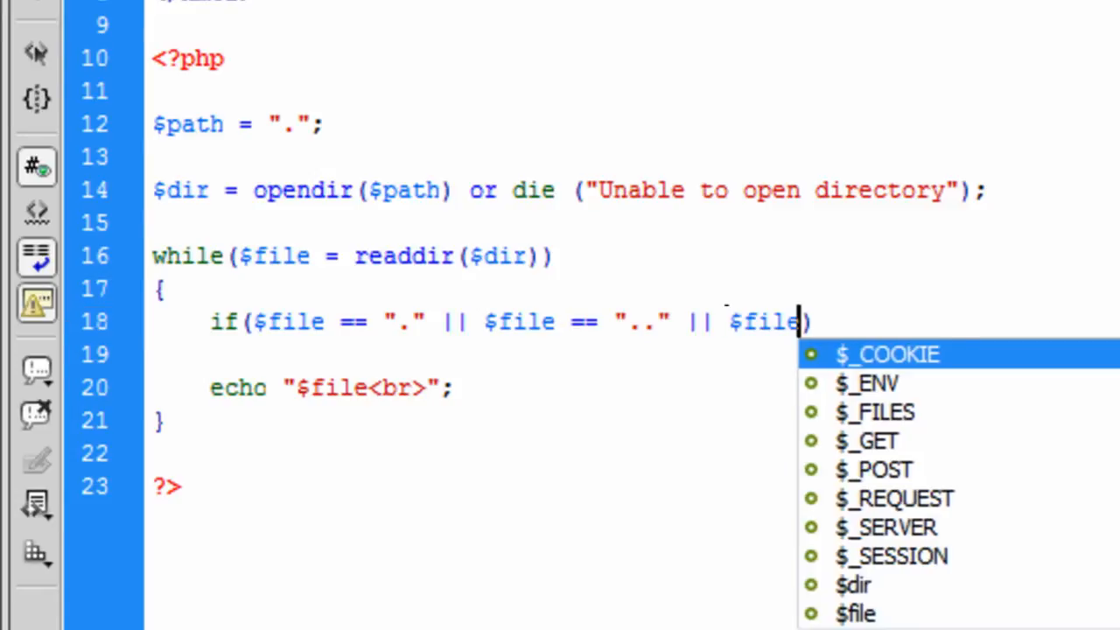
pyautogui.write('== ""')
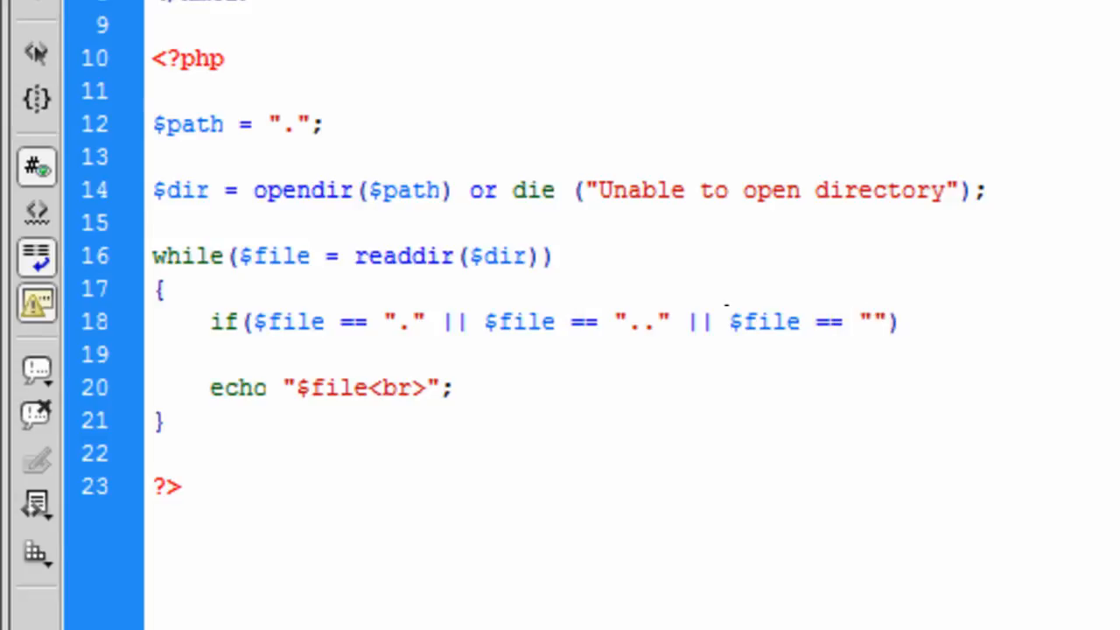
pyautogui.write('index.php')
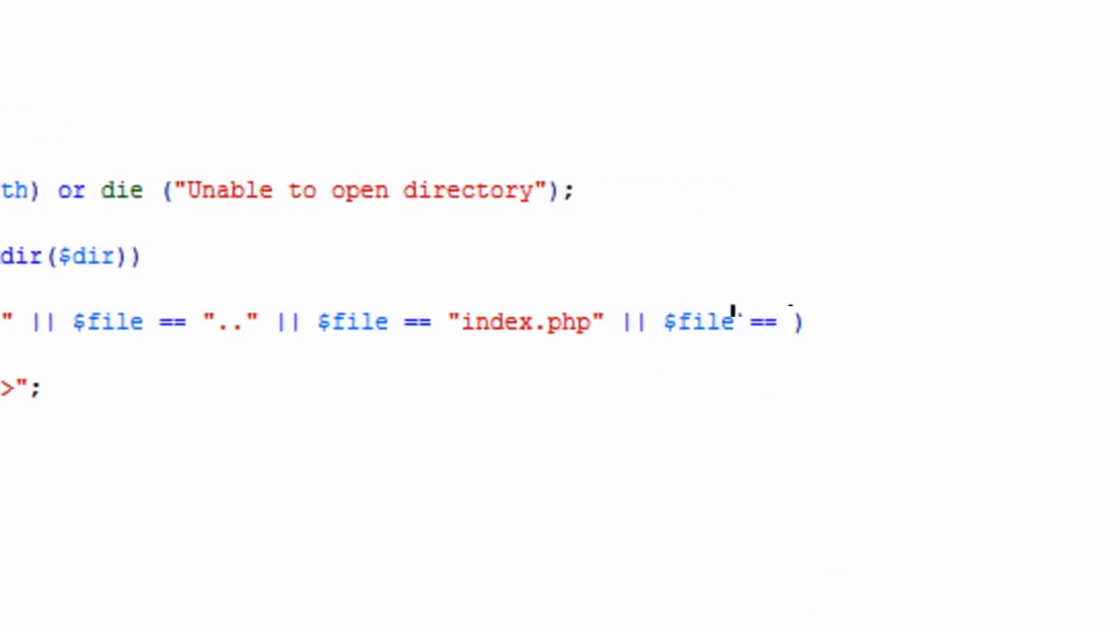
pyautogui.write('""')
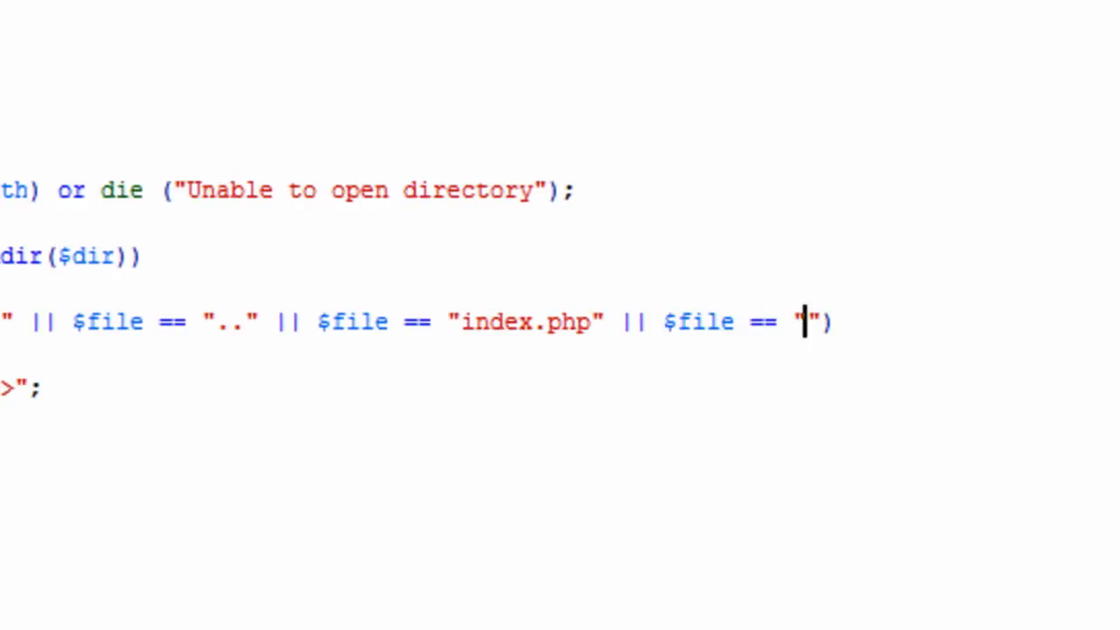
pyautogui.write('create.php')
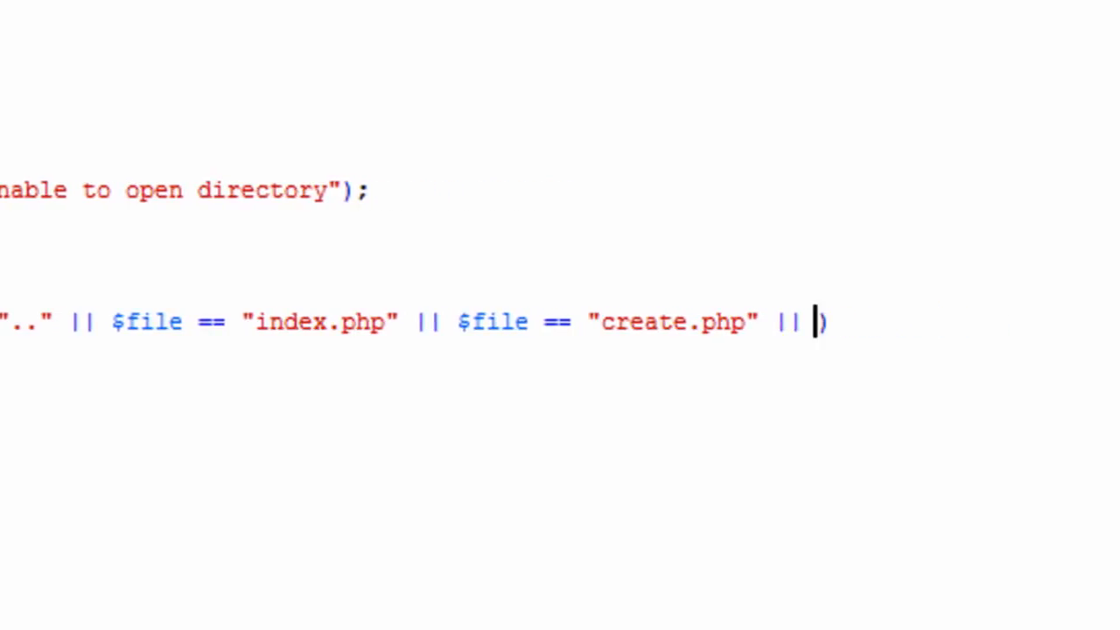
pyautogui.write('$file ==')
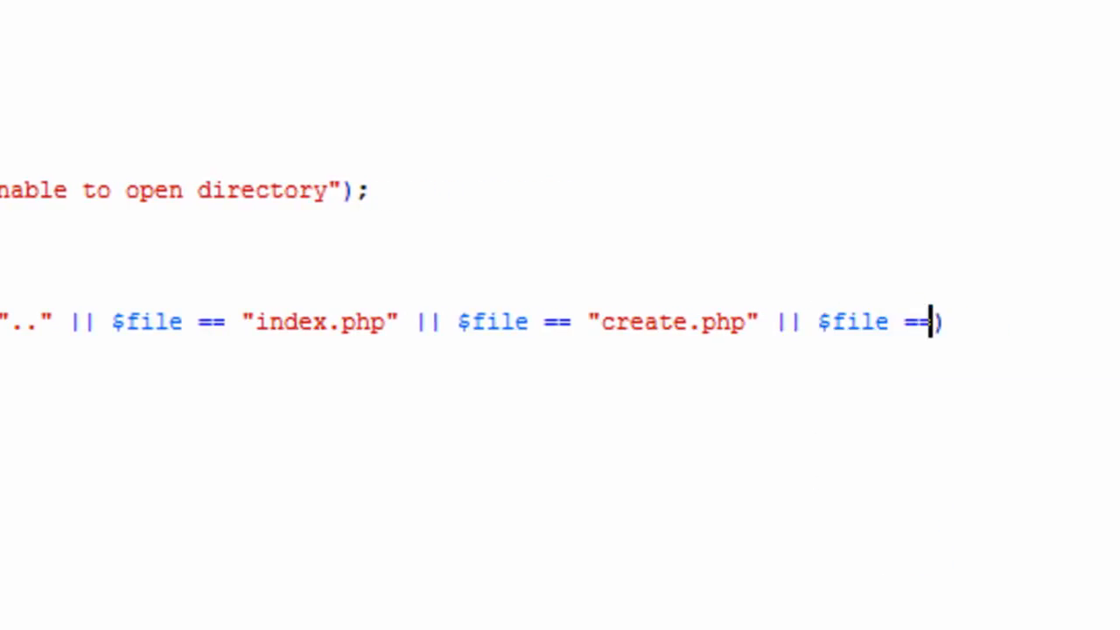
pyautogui.write('"de')
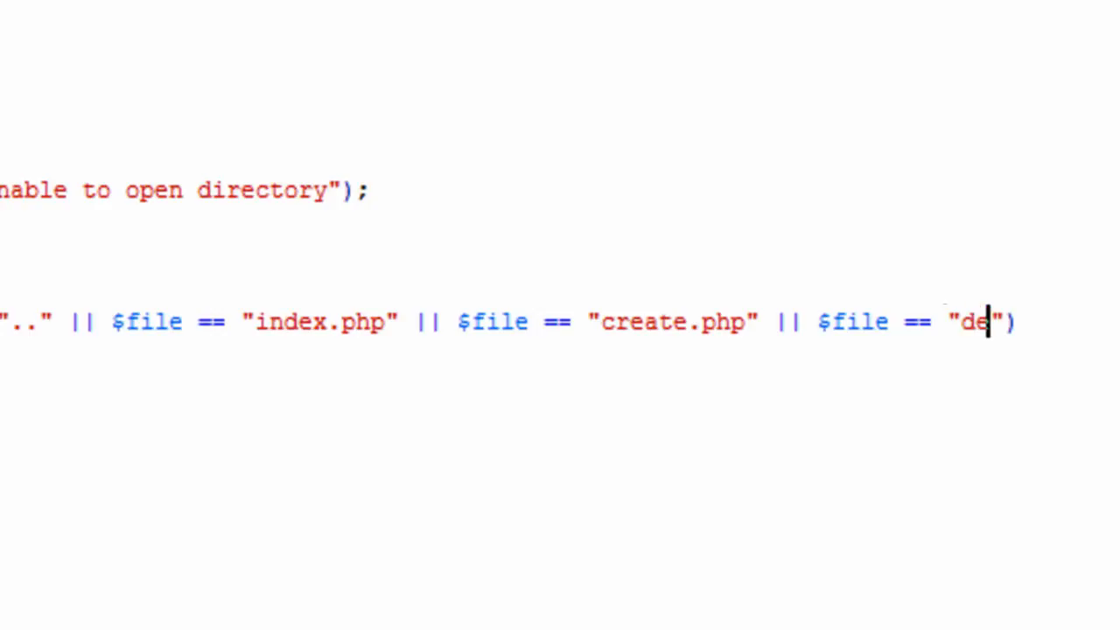
pyautogui.write('lete.php')
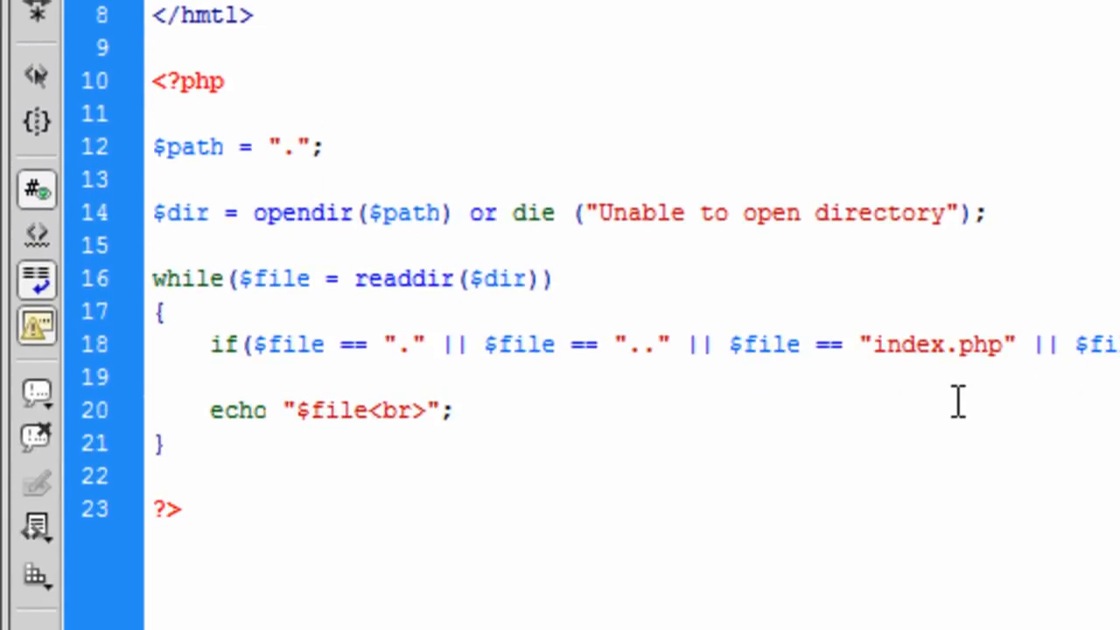
pyautogui.moveTo(1037, 381)
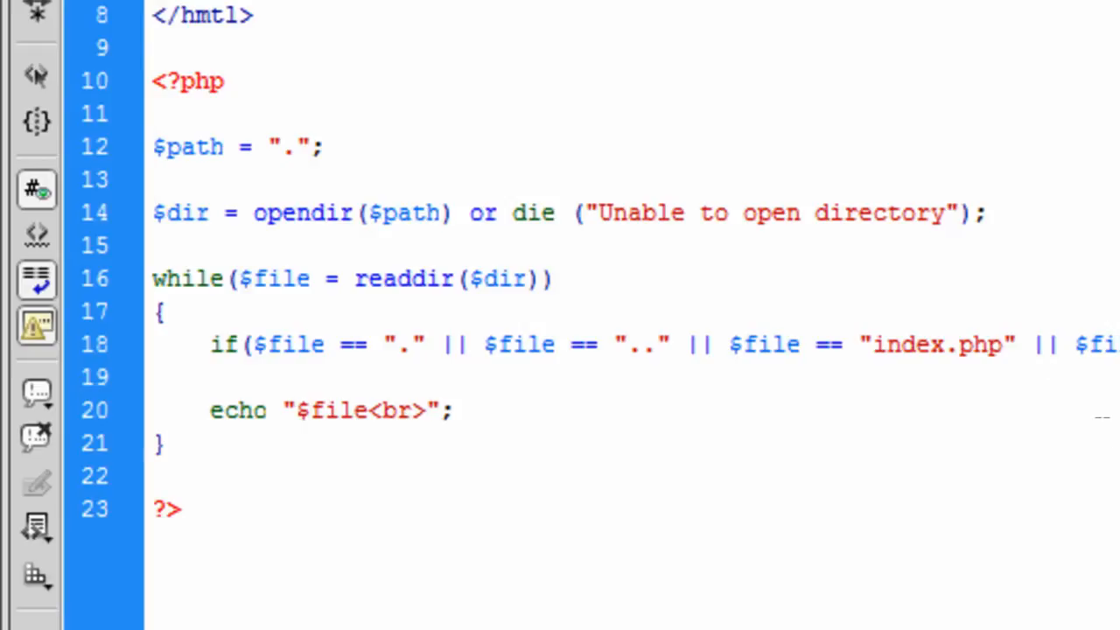
# - Add a continue; statement after the if test on line 20
pyautogui.write('co')
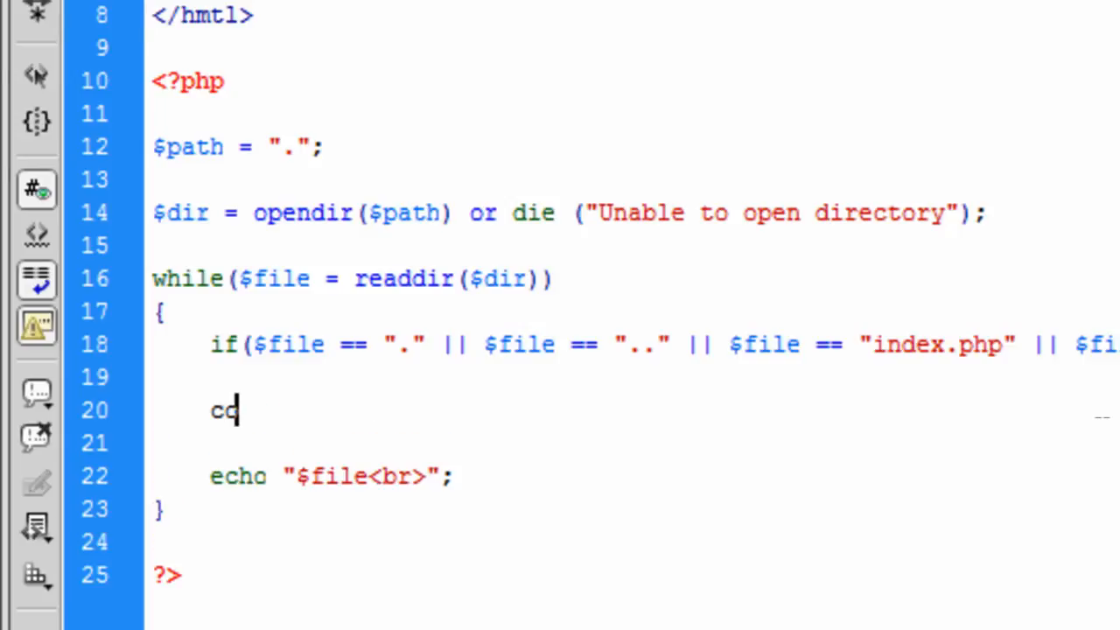
pyautogui.write('ntinue')
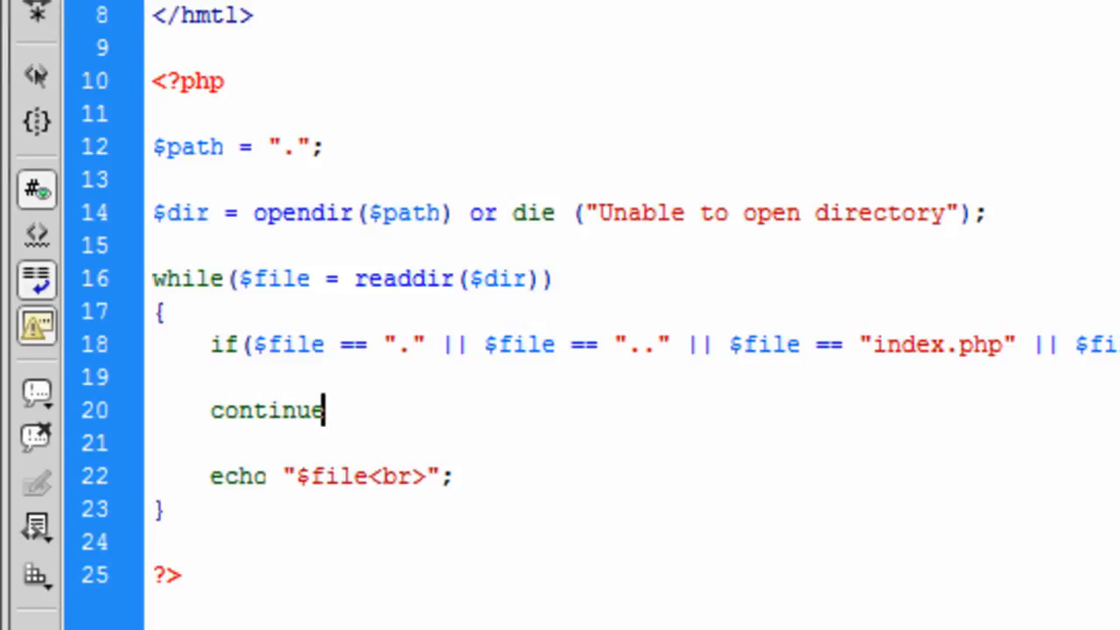
pyautogui.write(';')
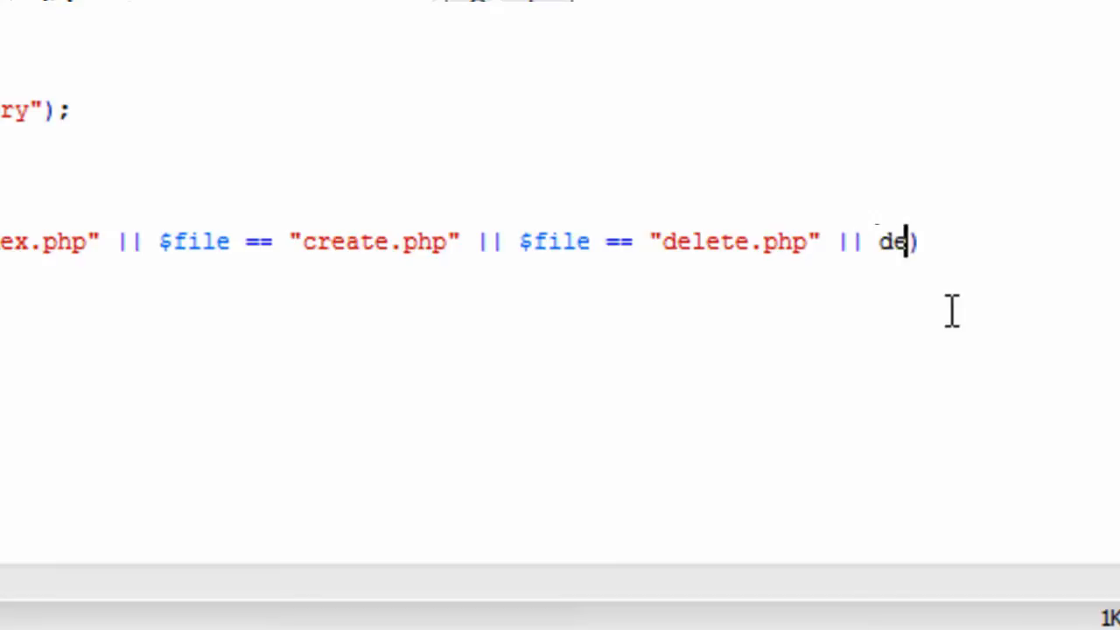
# - Fix the mistyped letters and extend the if condition with || $file == "del…"
pyautogui.press('BackSpace')
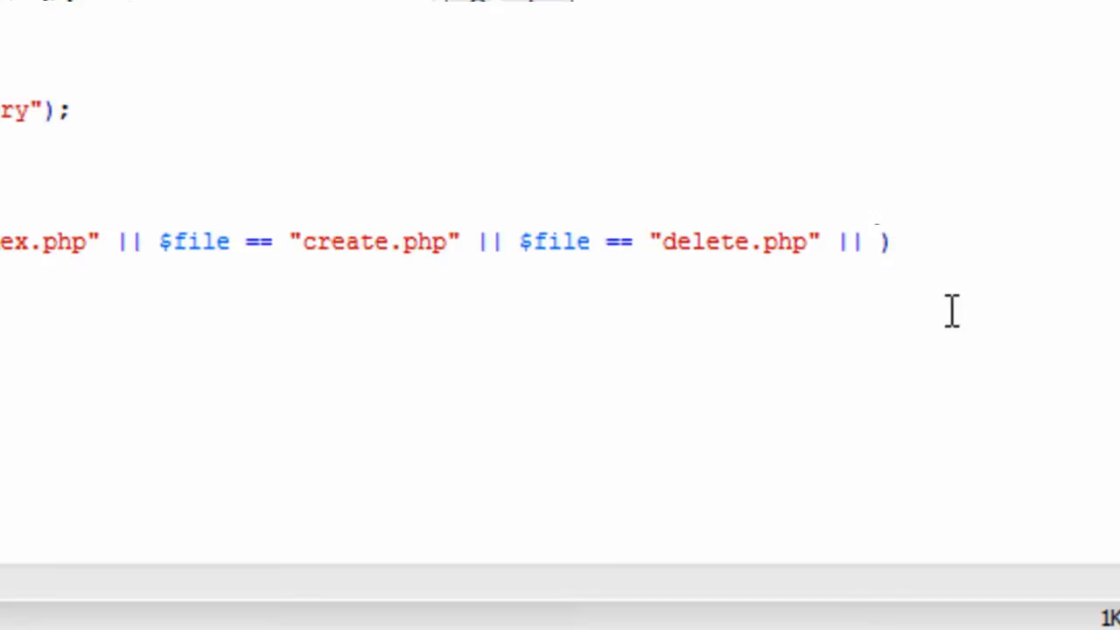
pyautogui.write('$file == "')
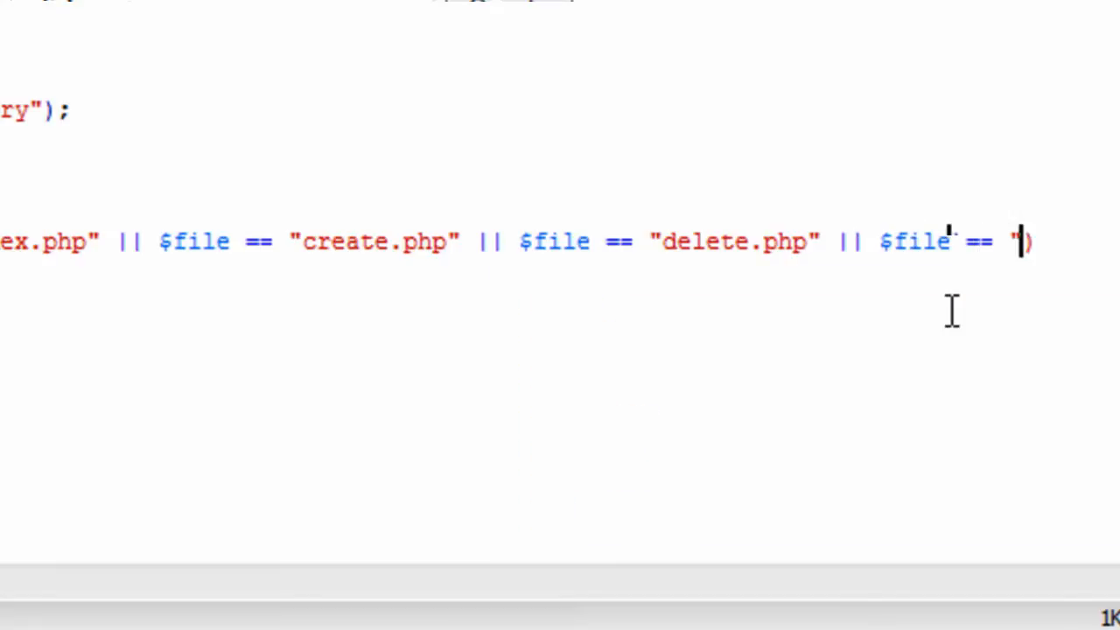
pyautogui.write('del')
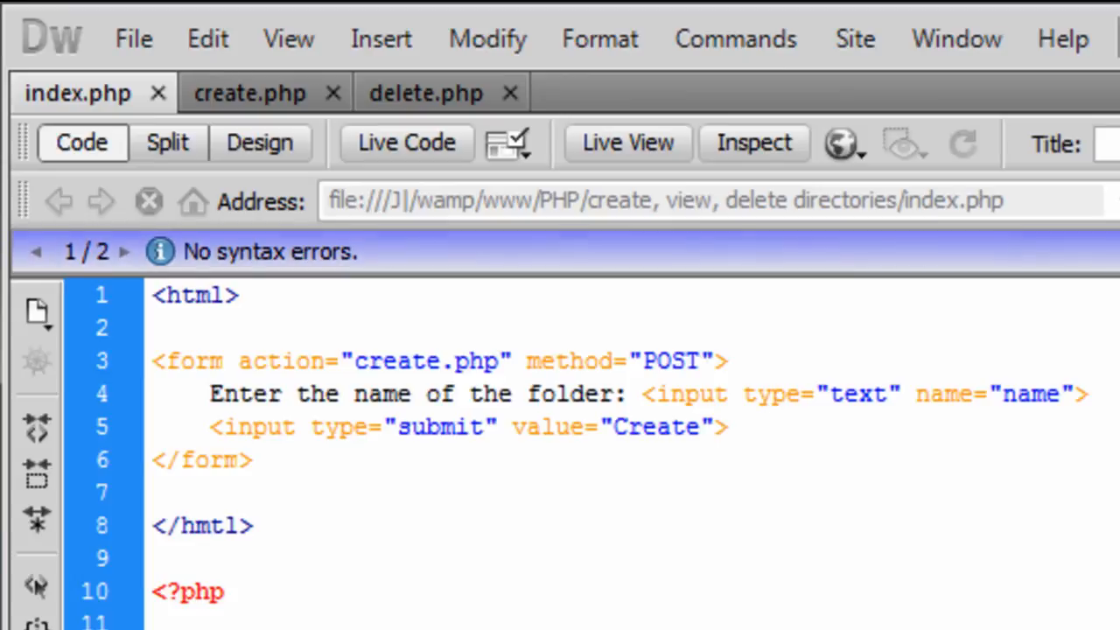
pyautogui.scroll(-3)
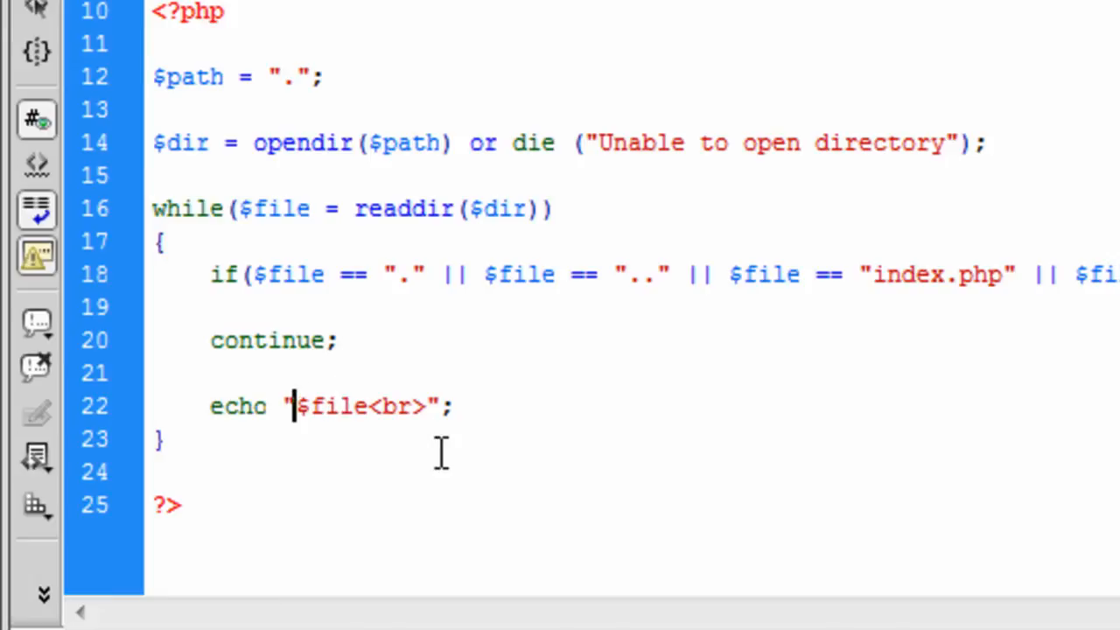
# - Make the echo output "<a href='$file'>$file</a><br>" for each entry
pyautogui.write('<a>')
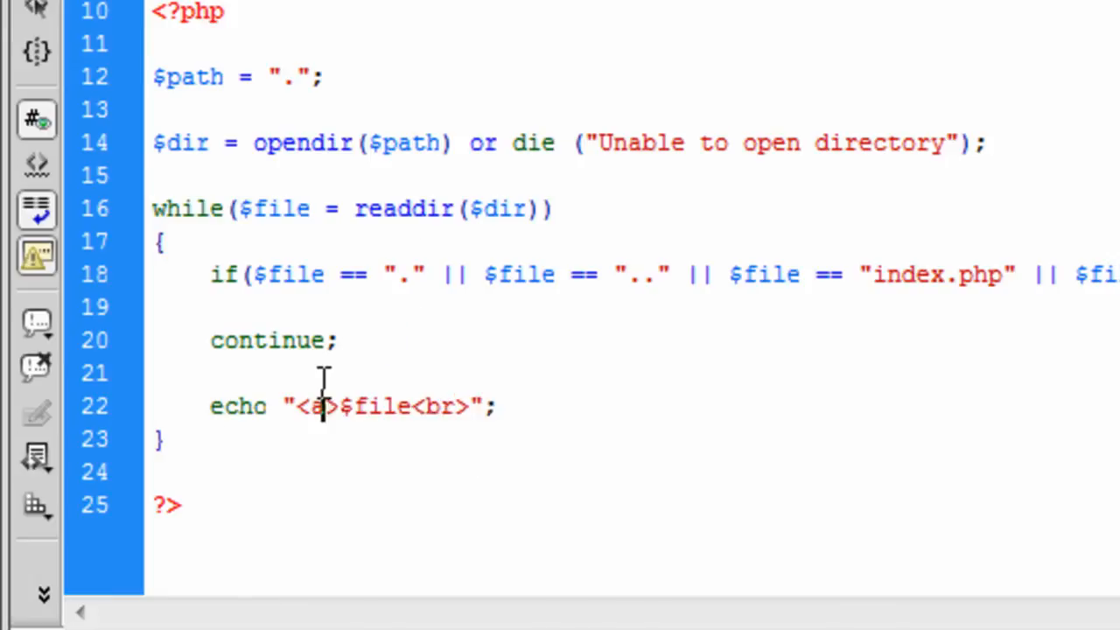
pyautogui.write('href')
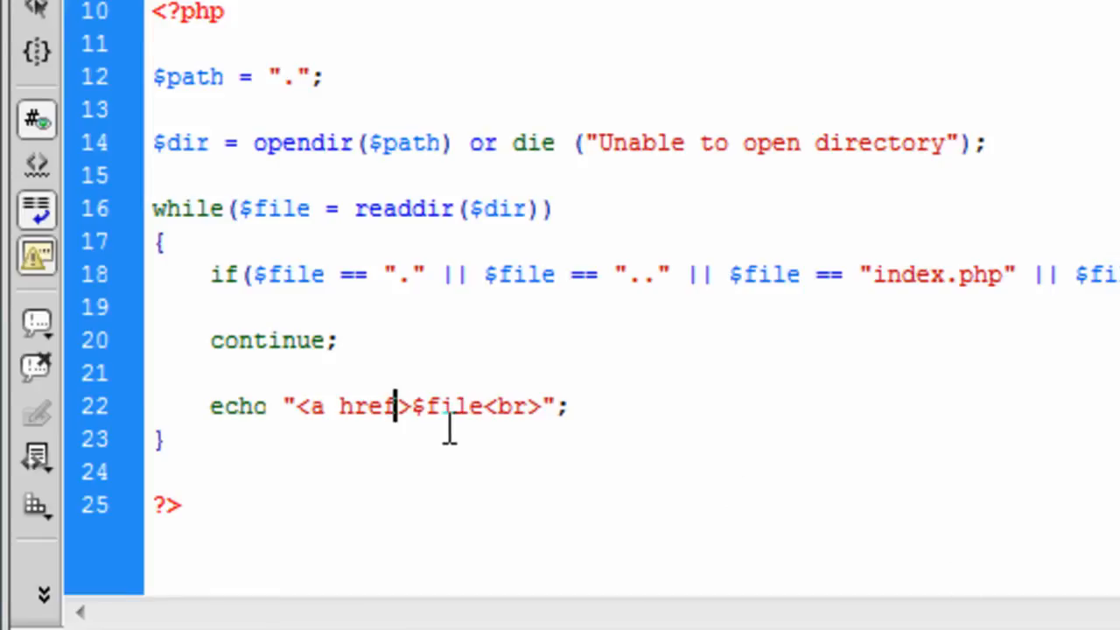
pyautogui.write("=''")
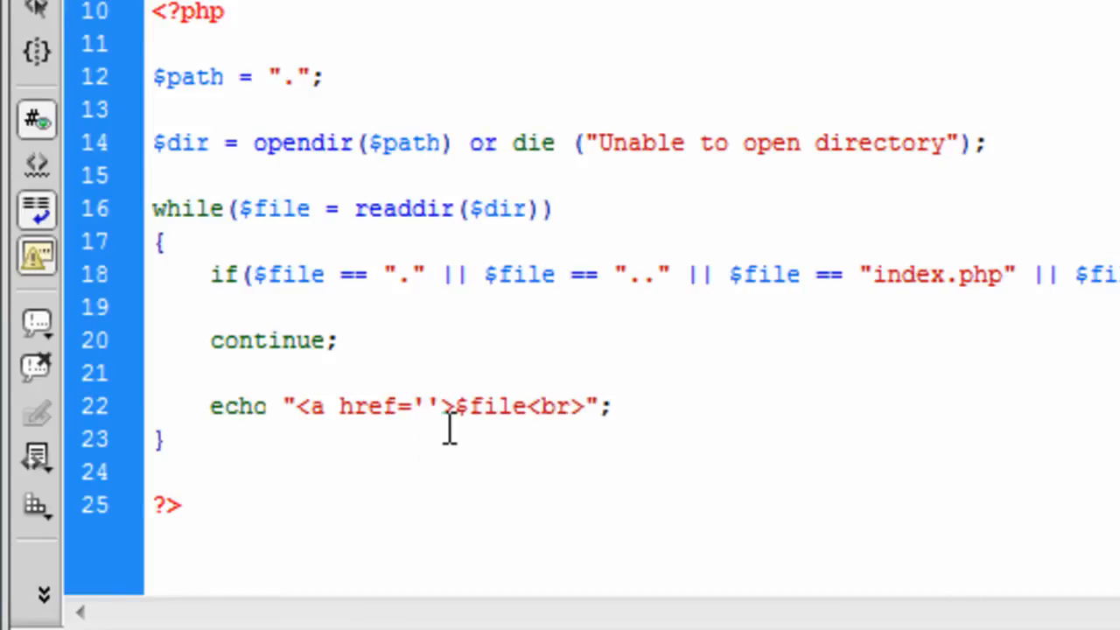
pyautogui.write('</a><')
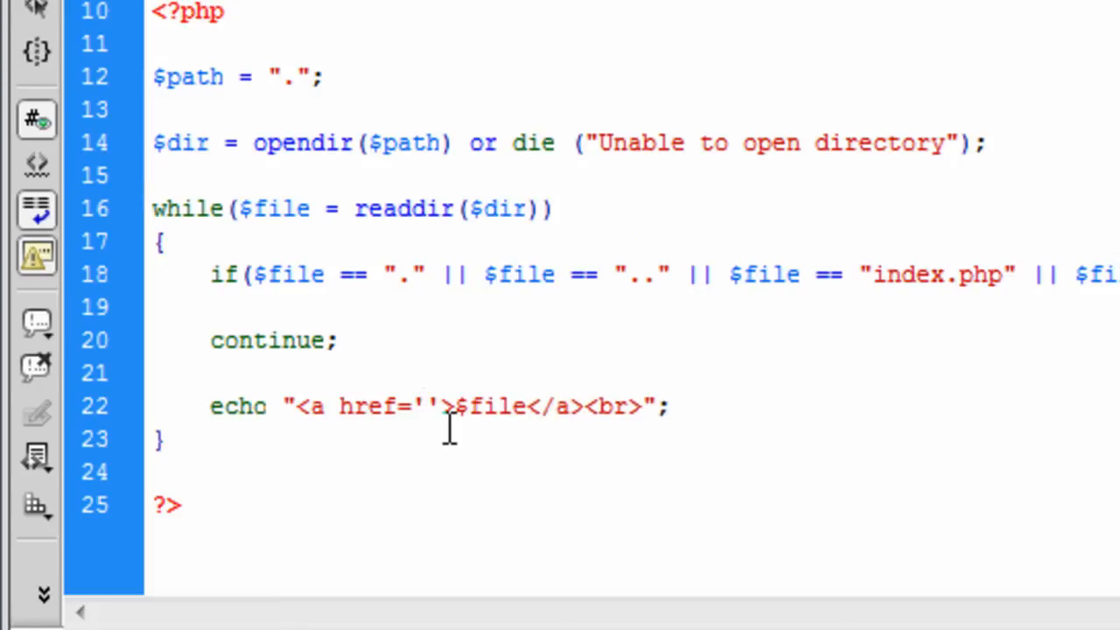
pyautogui.click(424, 407)
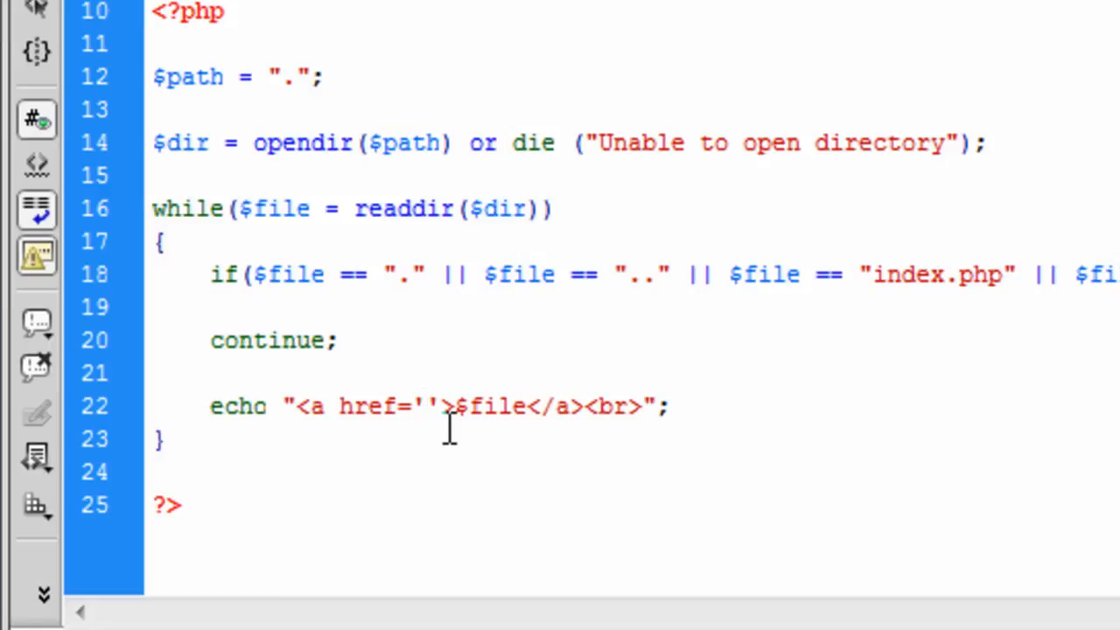
pyautogui.write('$file')
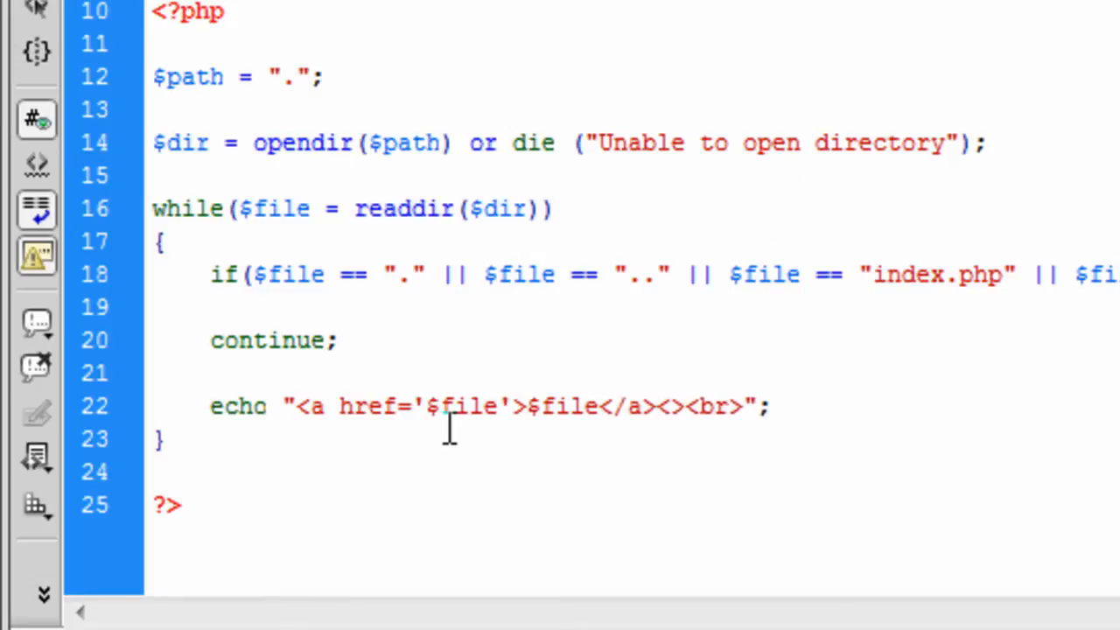
# - Add <img src='del.png'> after </a>, wrapped in a second <a href=''> link
pyautogui.write('img s')
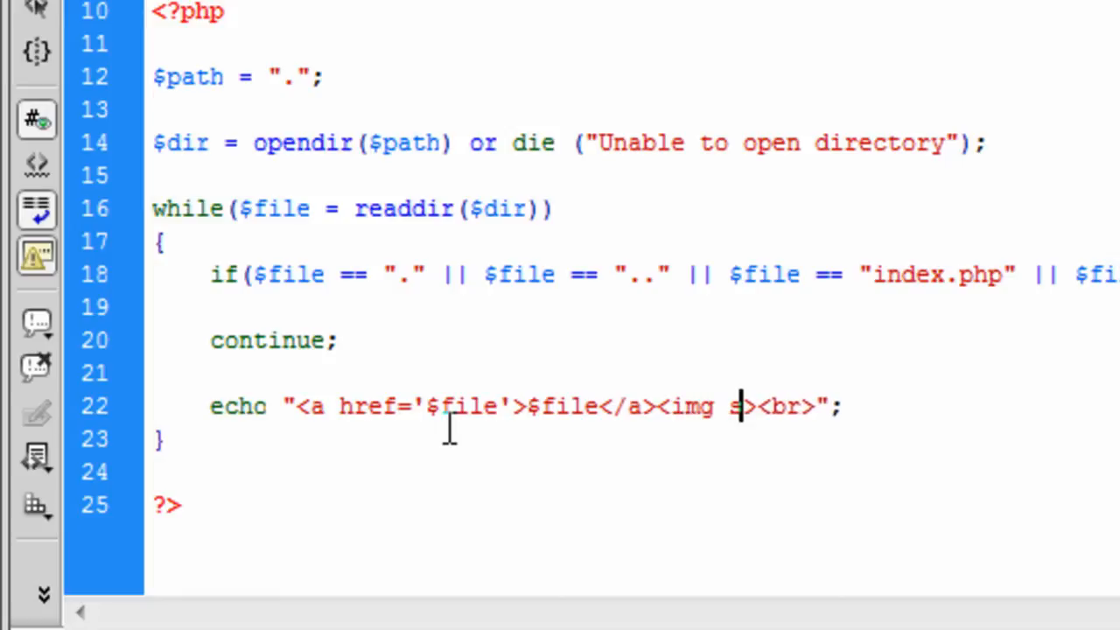
pyautogui.write("rc=''")
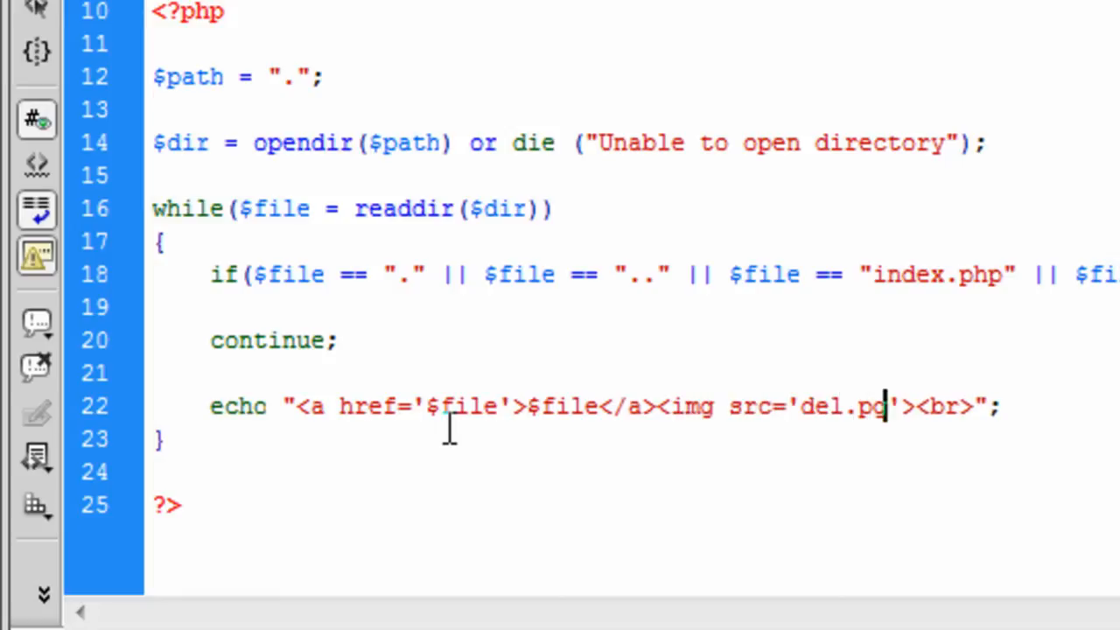
pyautogui.write('n')
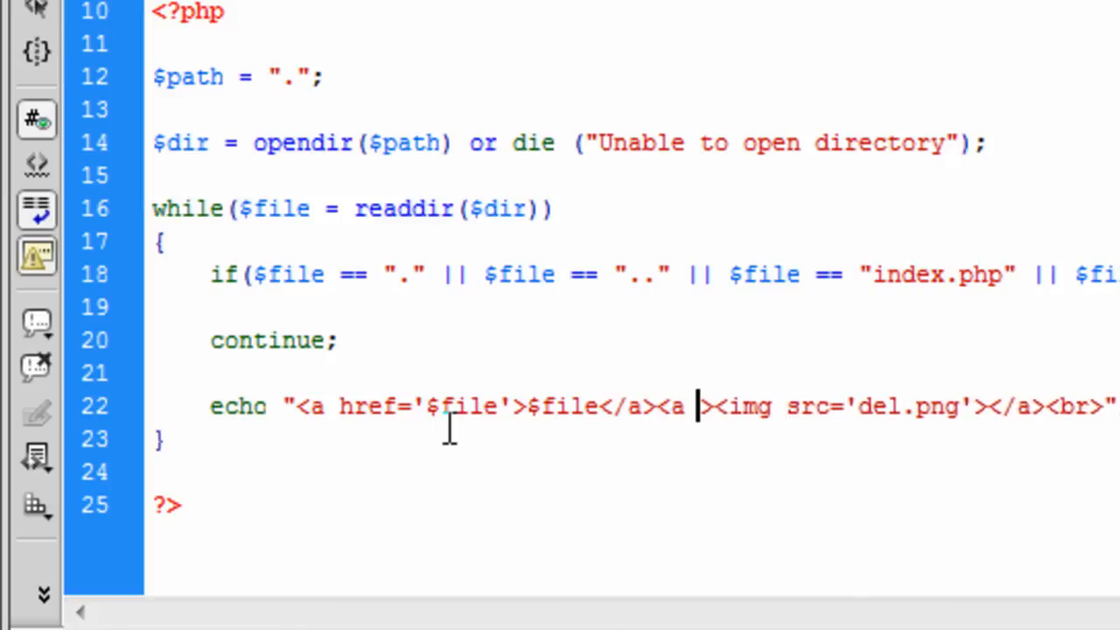
pyautogui.write('href')
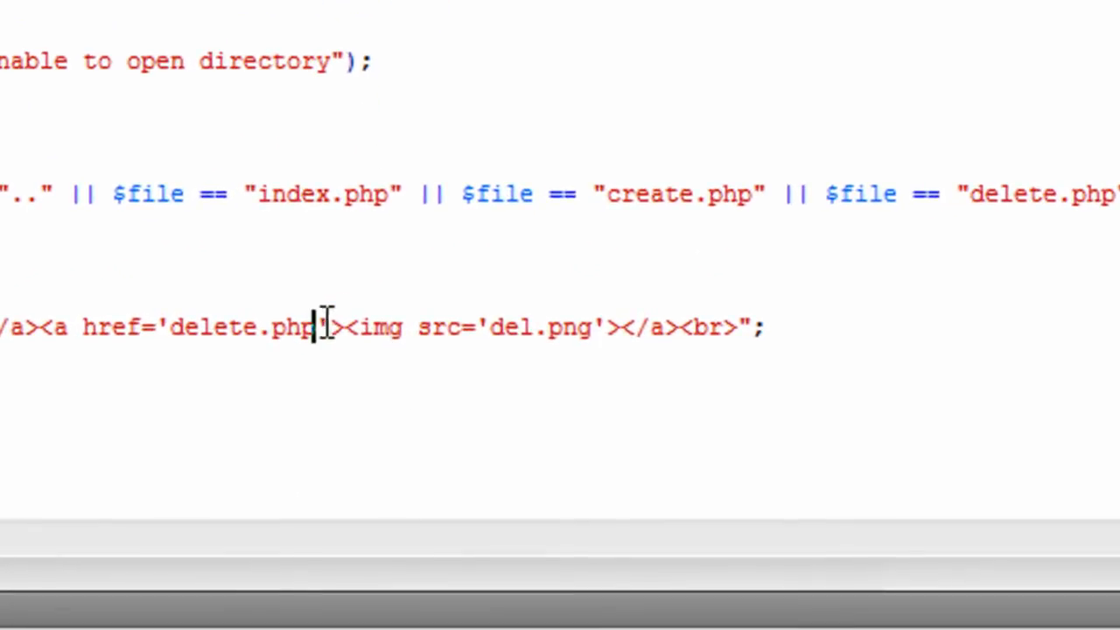
# - Append ?dir=$file to the delete.php href of the image link
pyautogui.write('?')
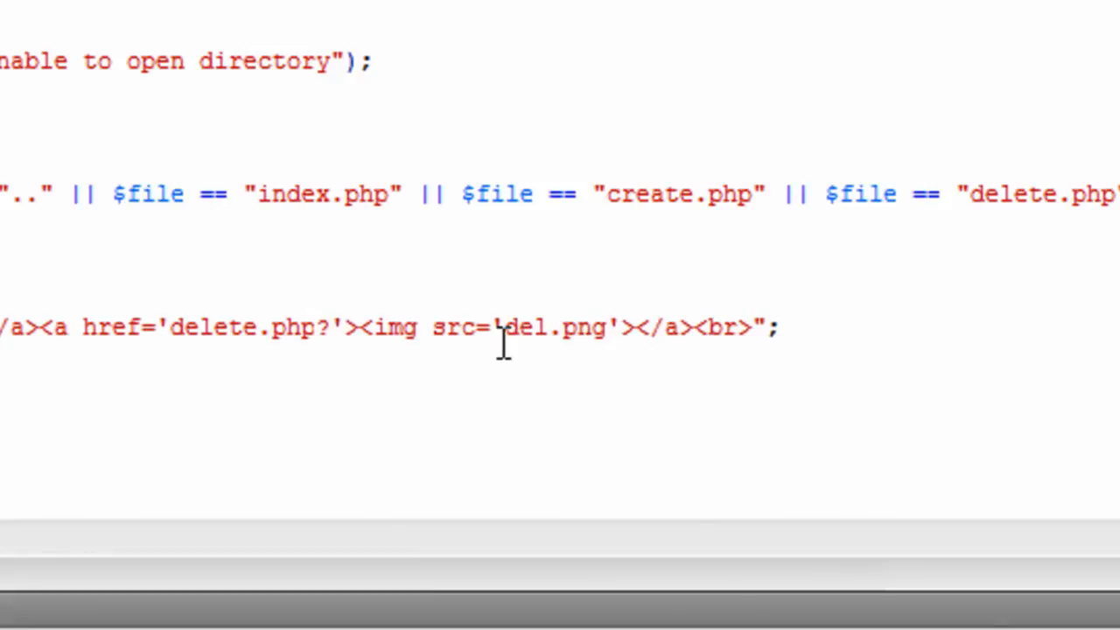
pyautogui.click(324, 327)
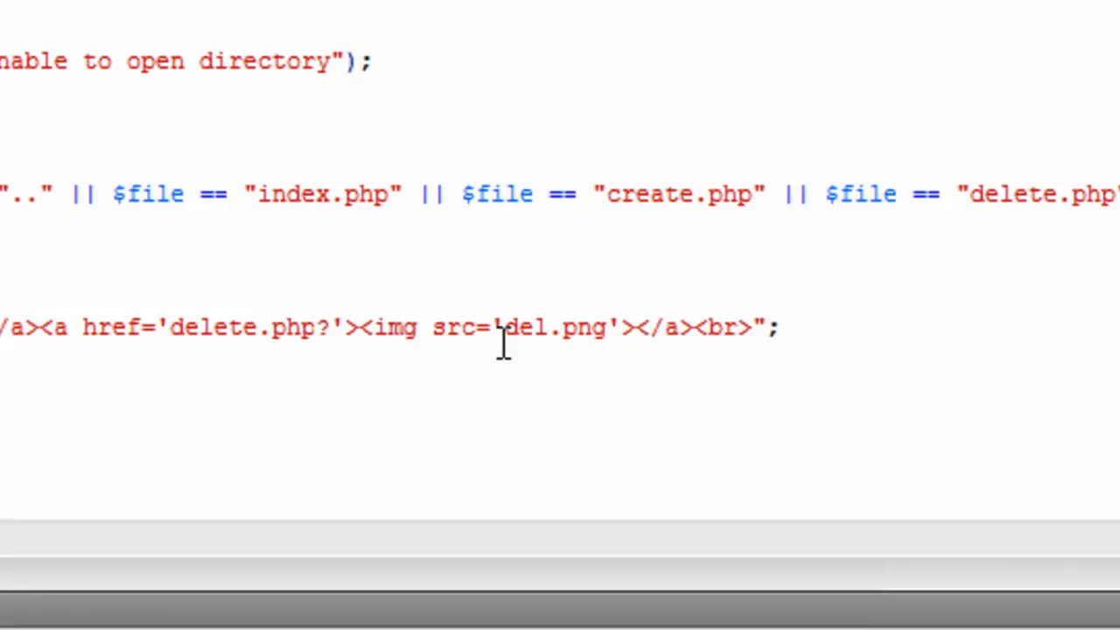
pyautogui.write('dir=$file')
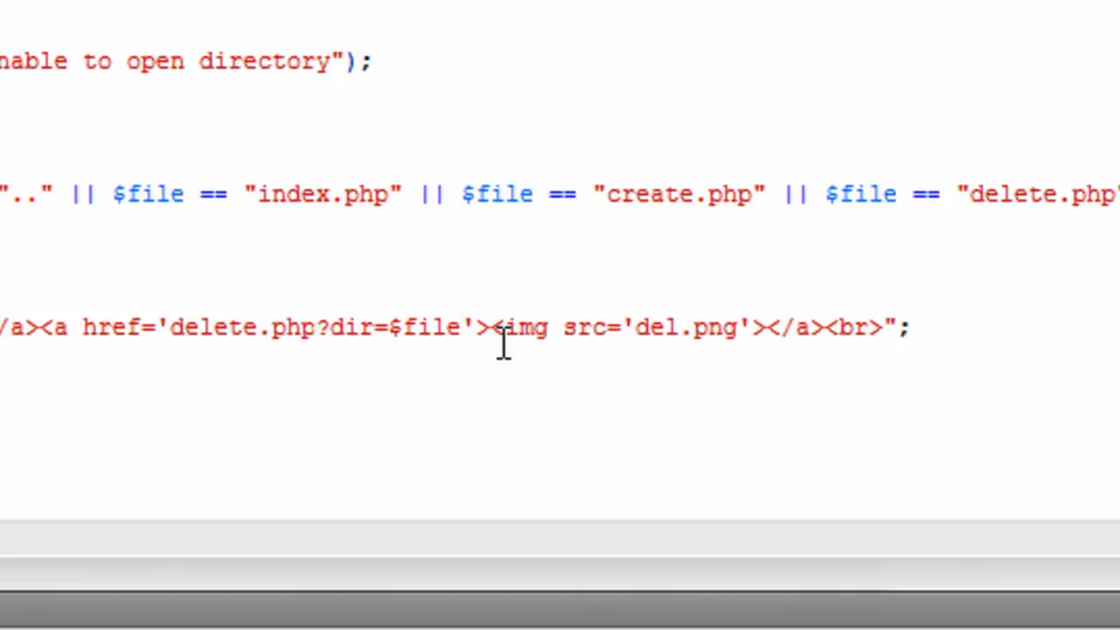
pyautogui.click(458, 326)
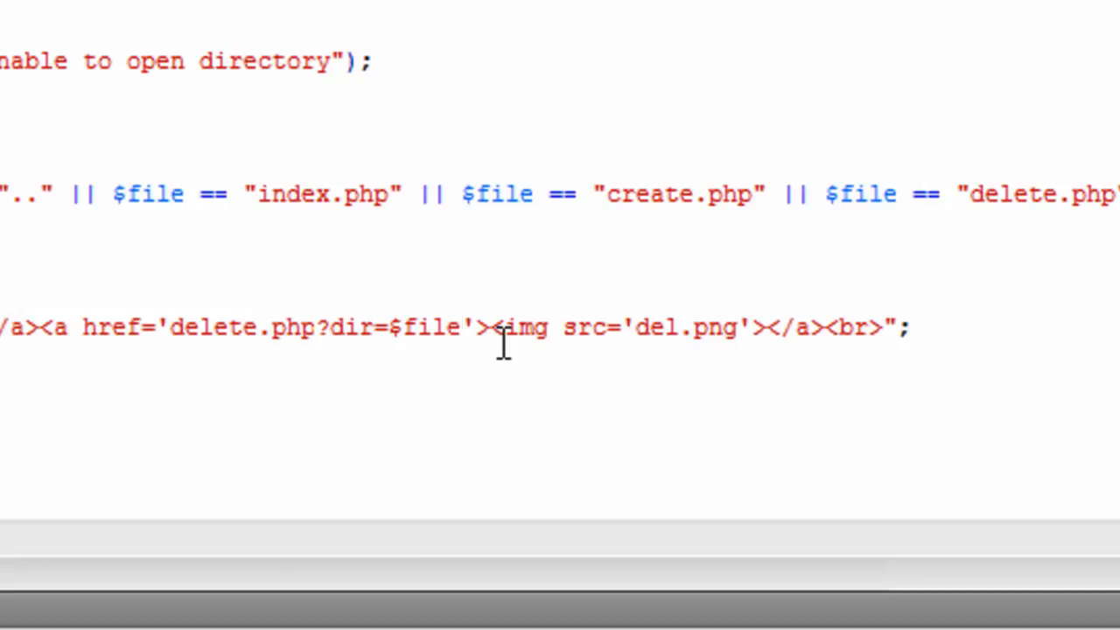
pyautogui.click(458, 328)
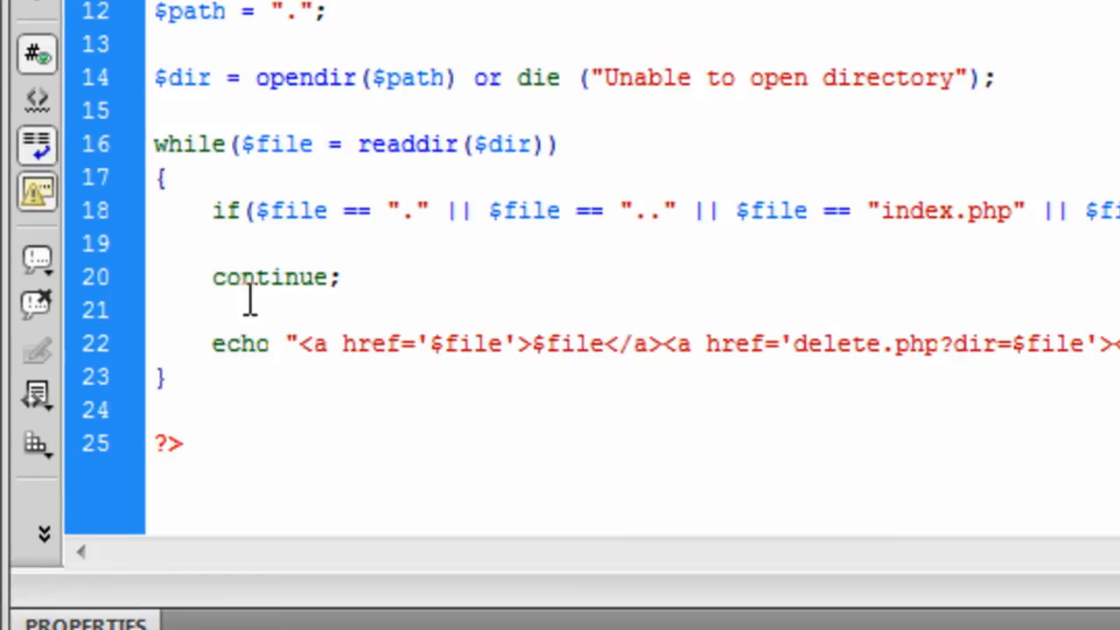
# - Add closedir($dir); below the loop and switch to Firefox to check the page
pyautogui.write('cl')
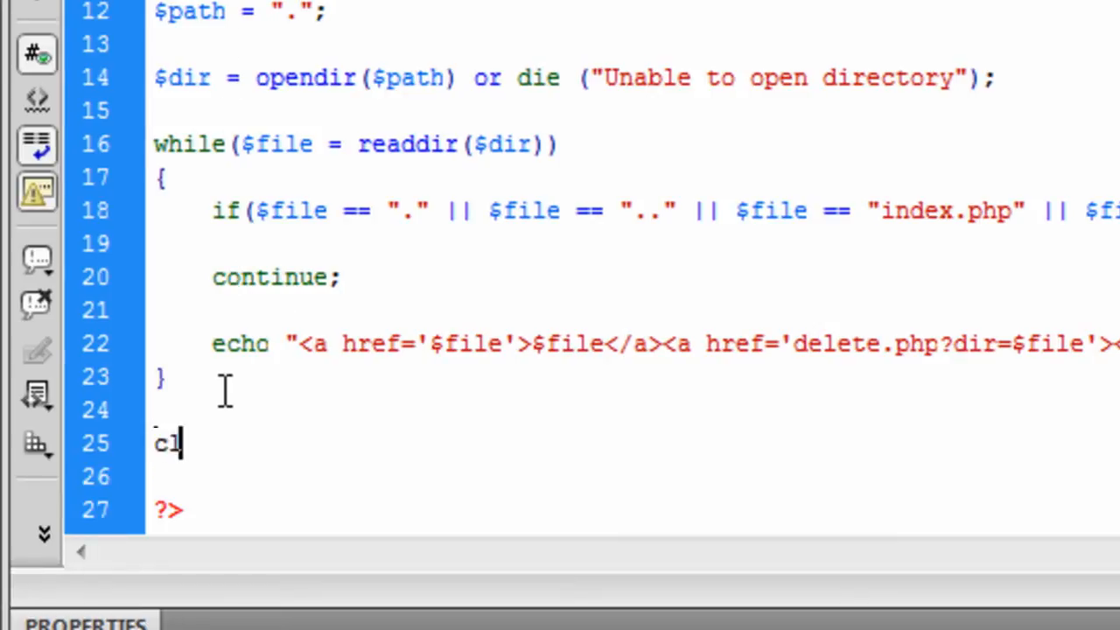
pyautogui.write('osedir();')
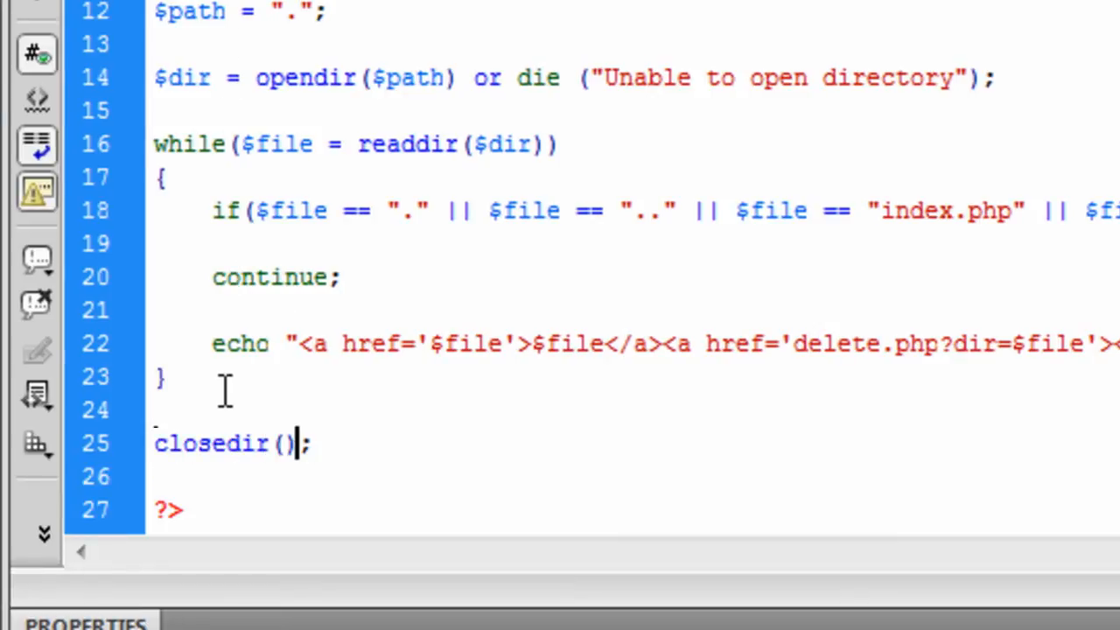
pyautogui.write('$dir')
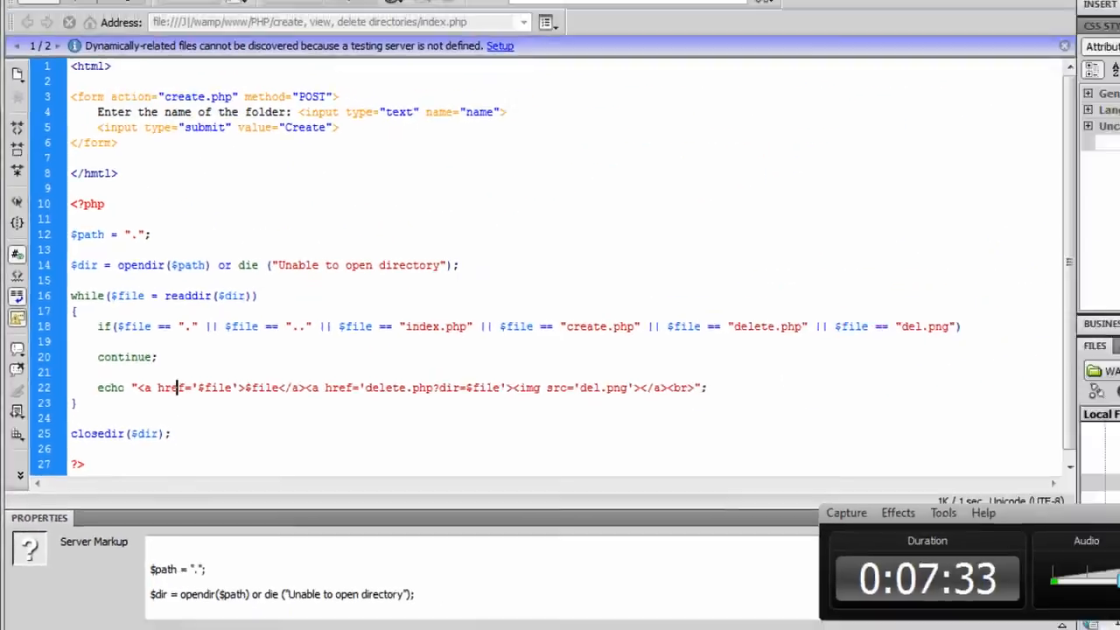
pyautogui.click(314, 617)
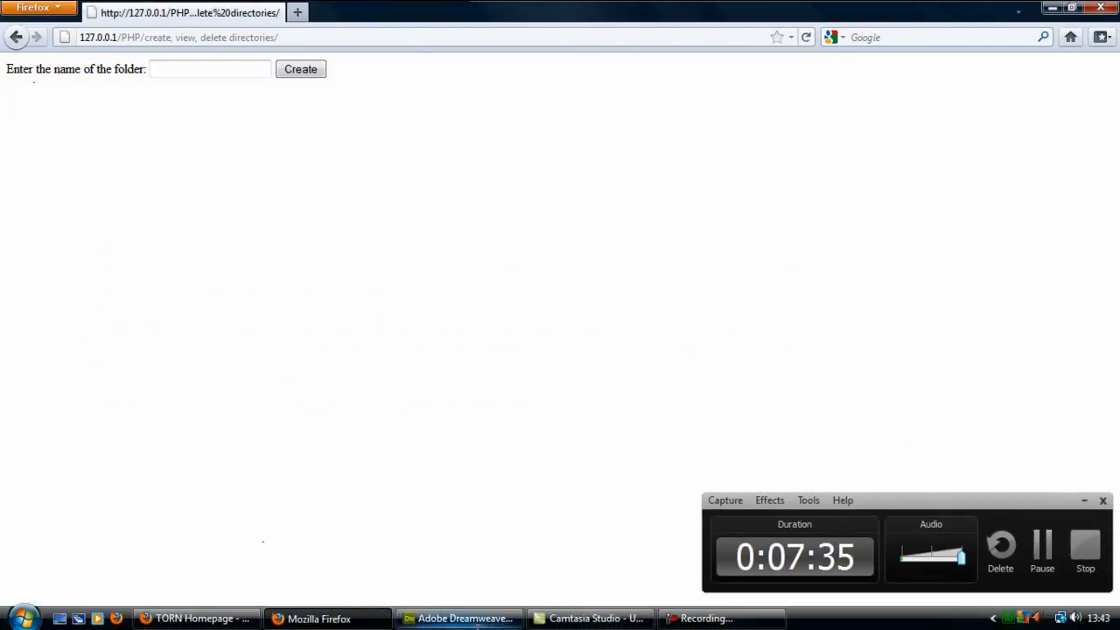
pyautogui.click(458, 619)
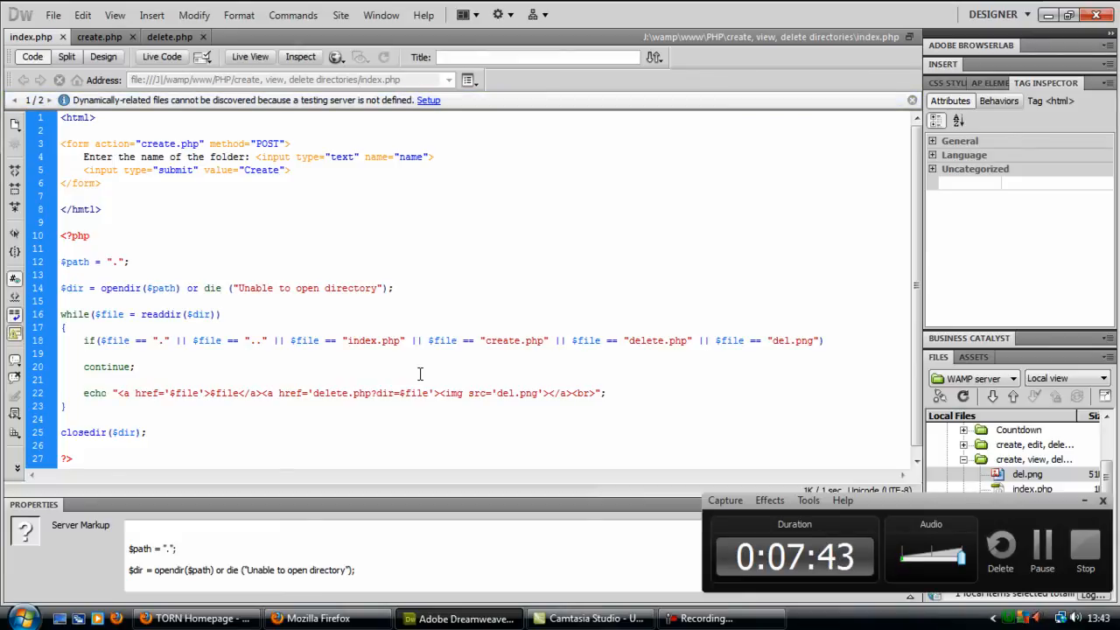
pyautogui.click(153, 393)
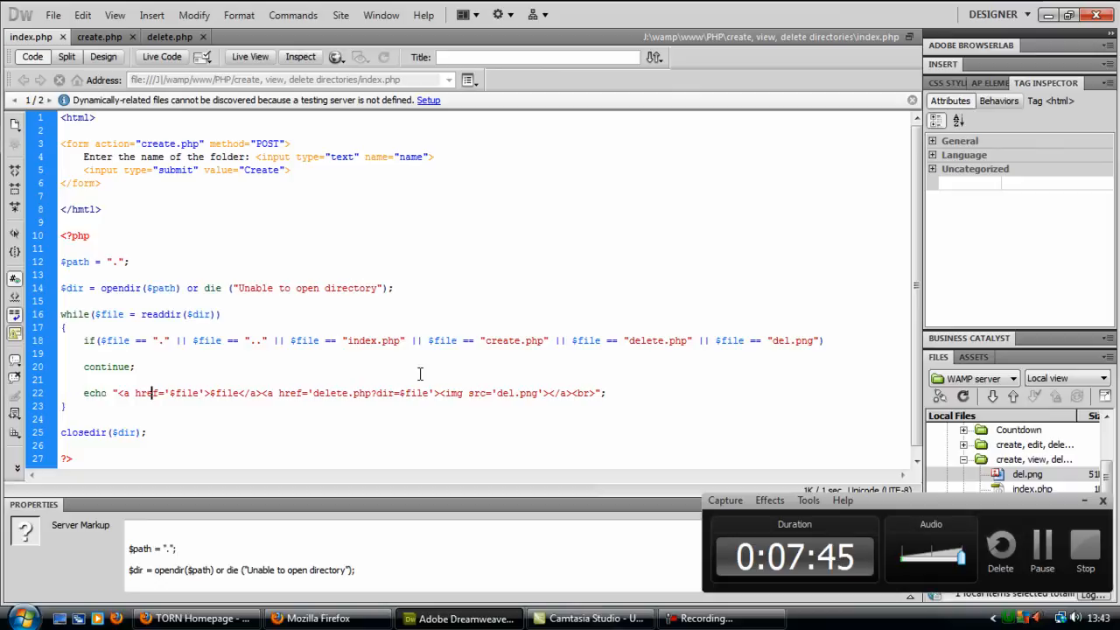